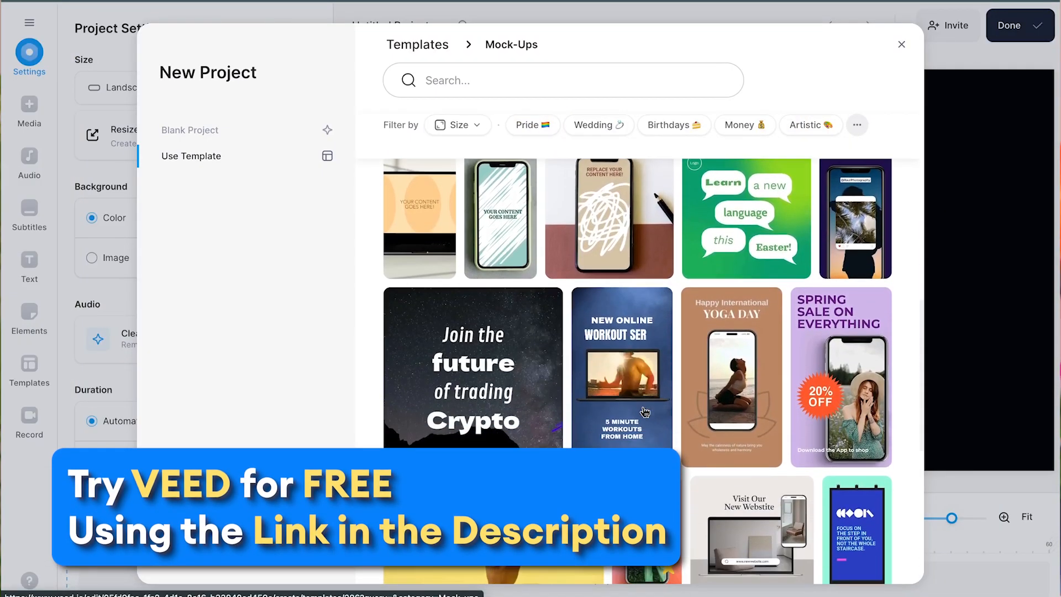
Step: Browse the Mock-Ups template gallery and preview the Spring Sale Shopping App Promo template
left_click(902, 44)
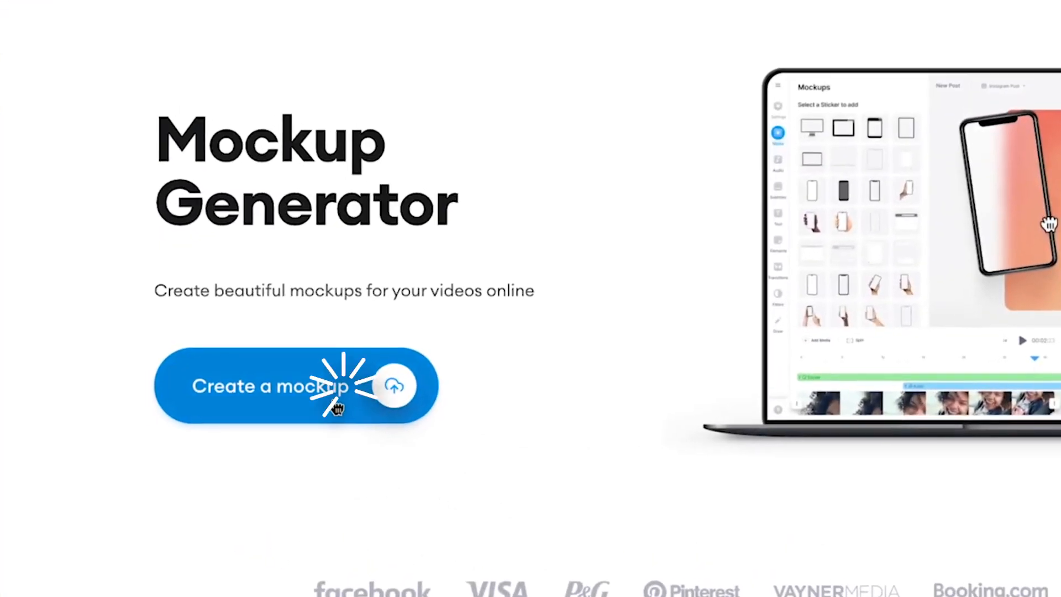
left_click(271, 386)
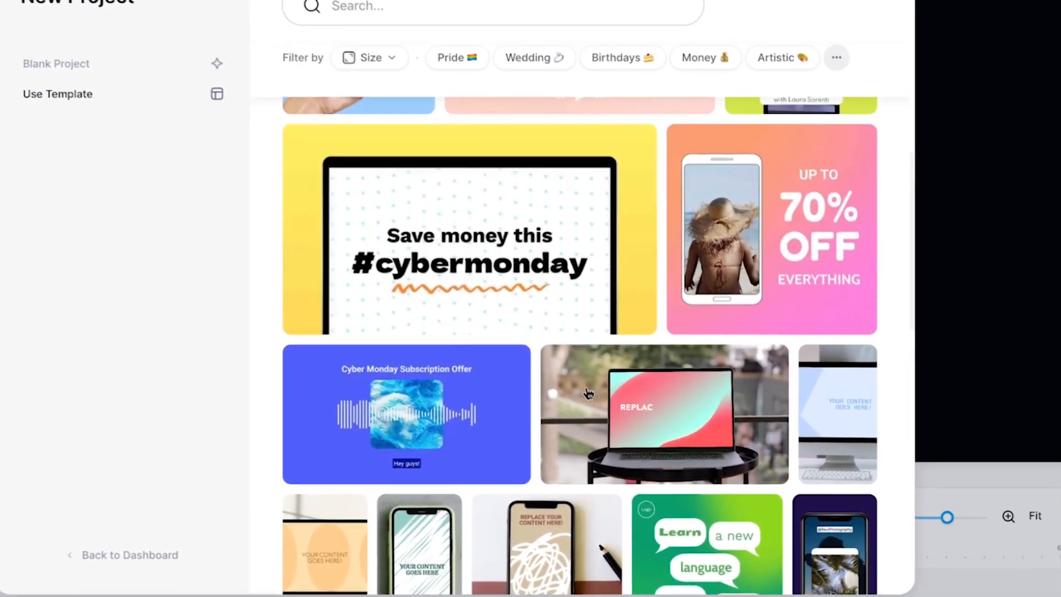
scroll("down", 3)
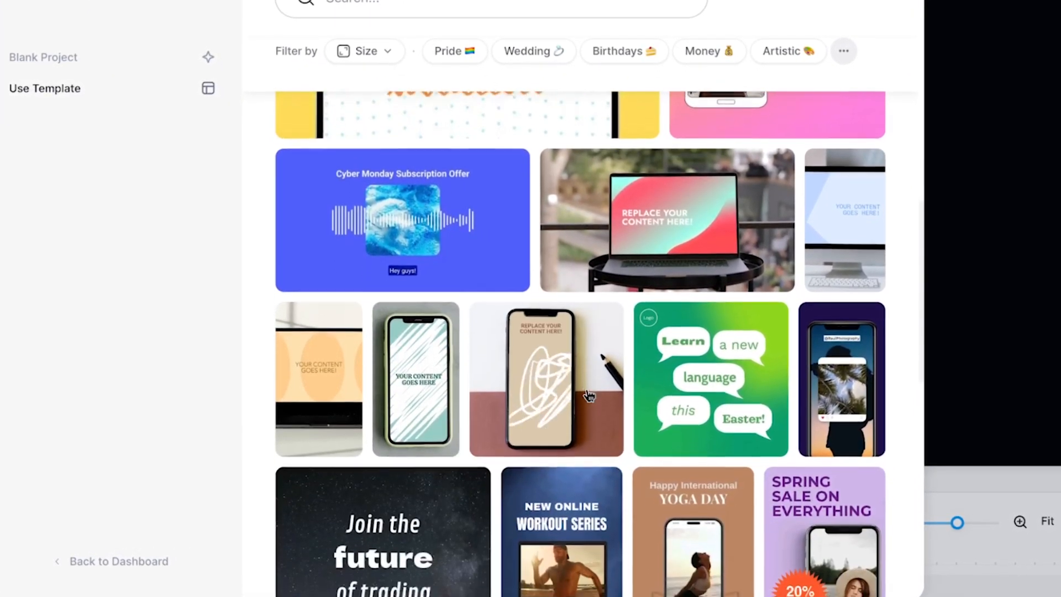
scroll("down", 3)
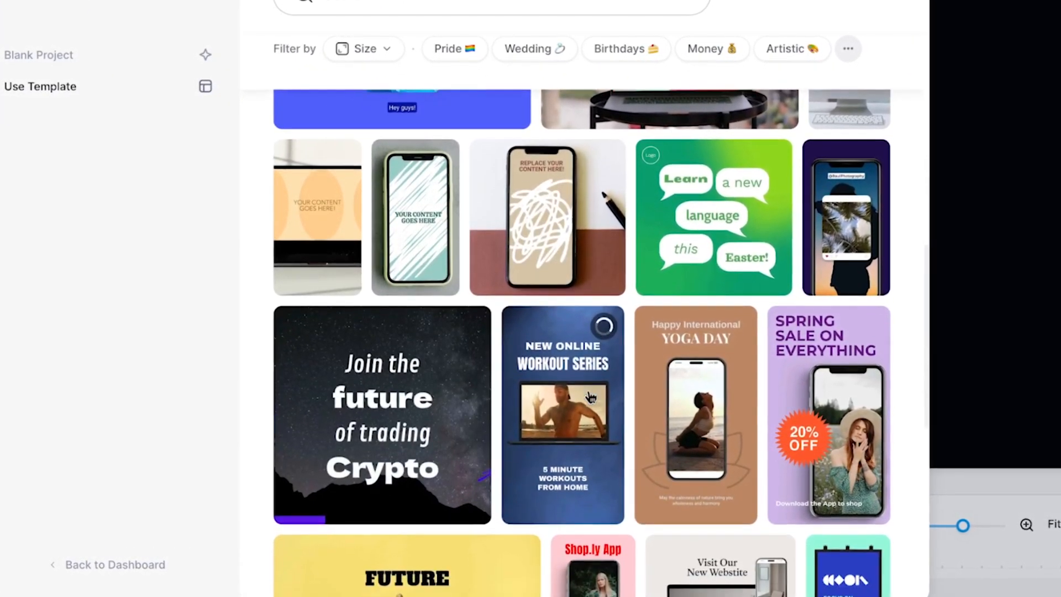
scroll("down", 3)
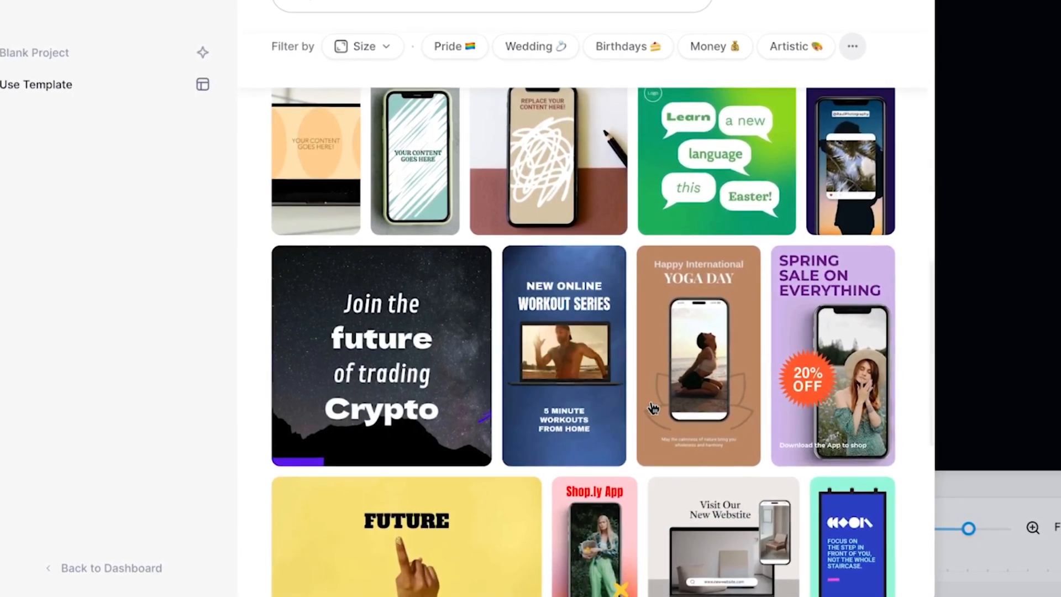
left_click(833, 356)
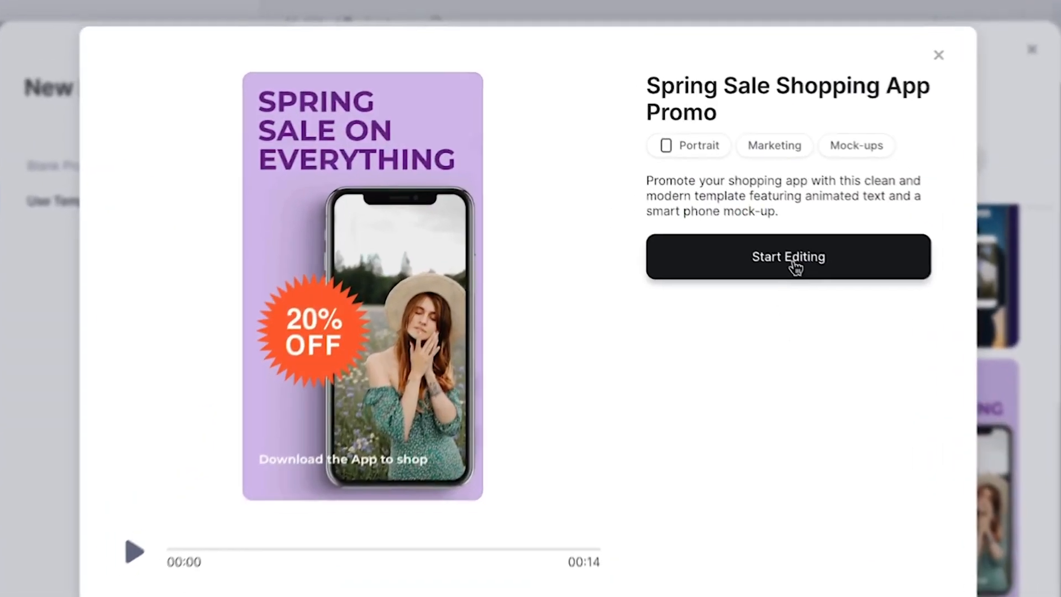
Step: Start editing the Spring Sale template and replace the phone's placeholder video
left_click(788, 257)
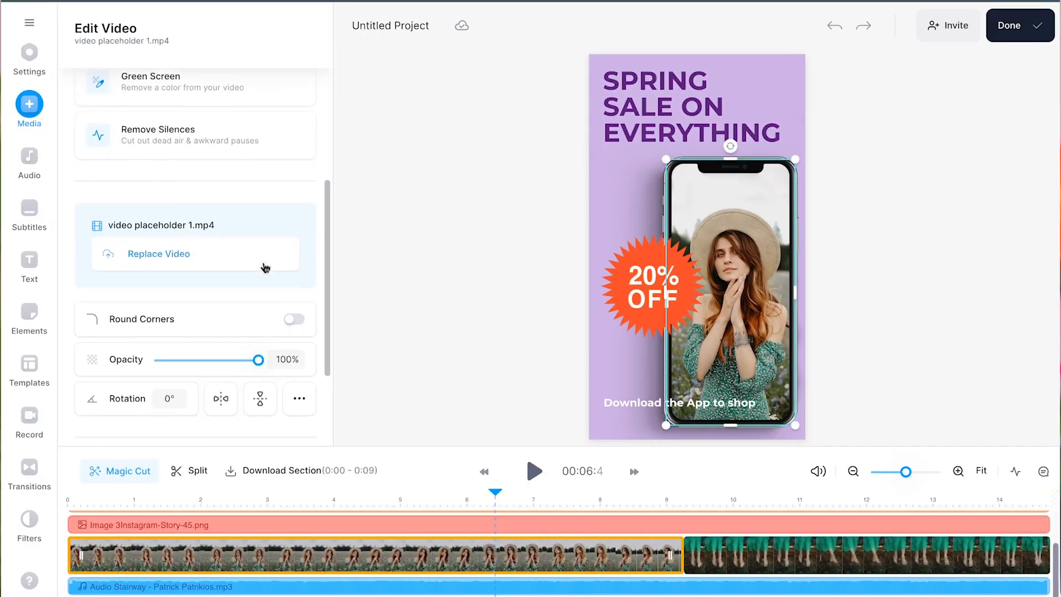
left_click(697, 106)
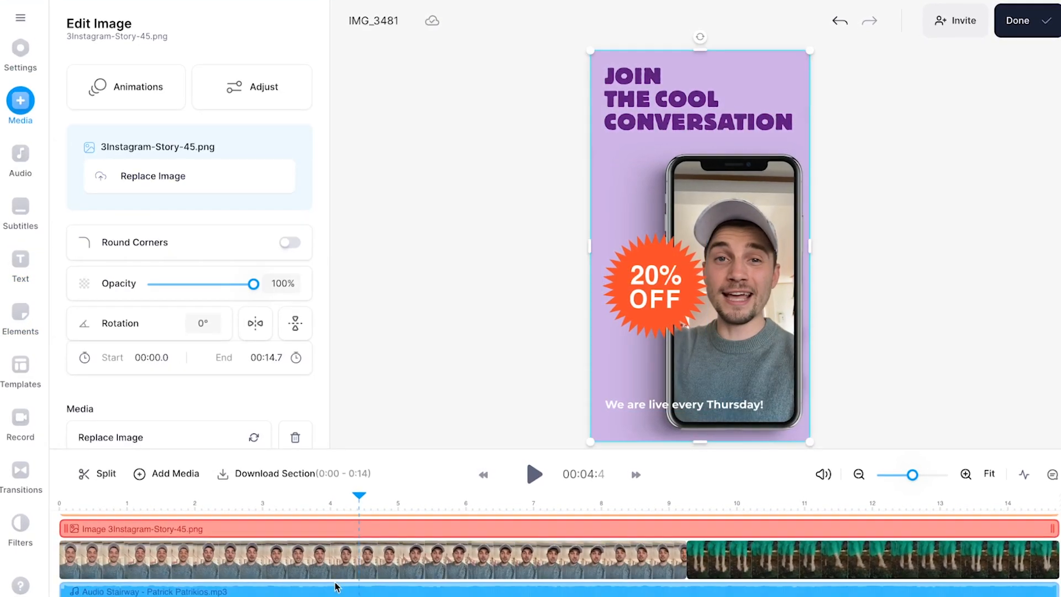
left_click(652, 281)
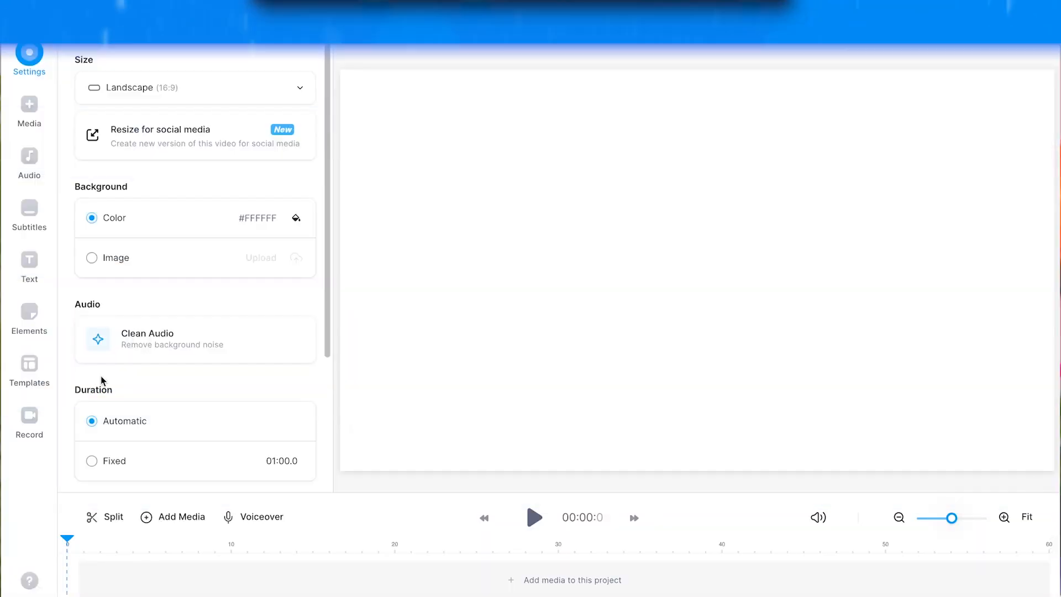
Step: Open the Elements library in the blank project and scroll to the Mockups category
left_click(29, 316)
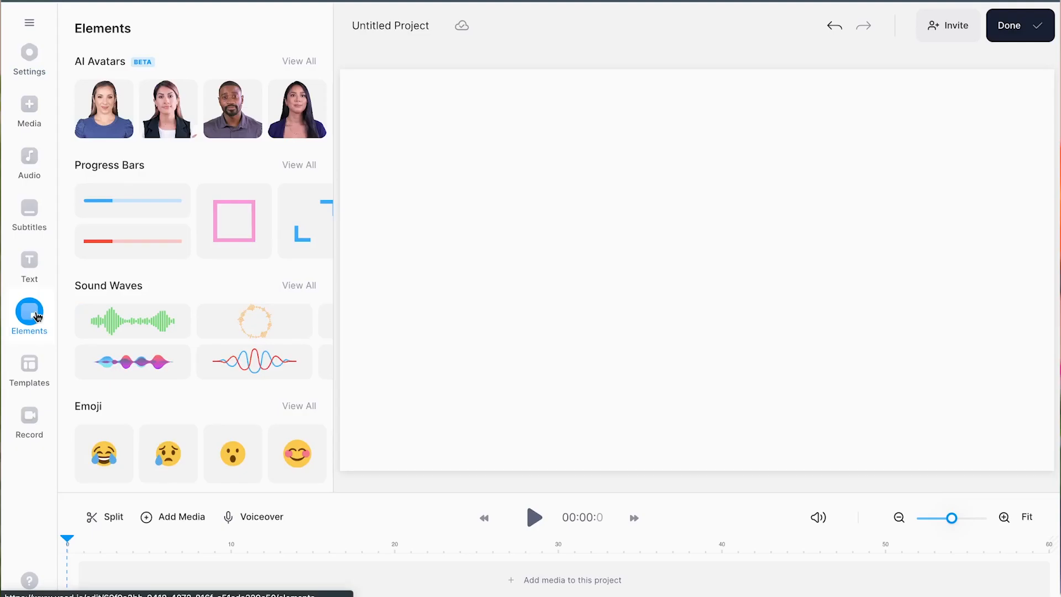
scroll("down", 3)
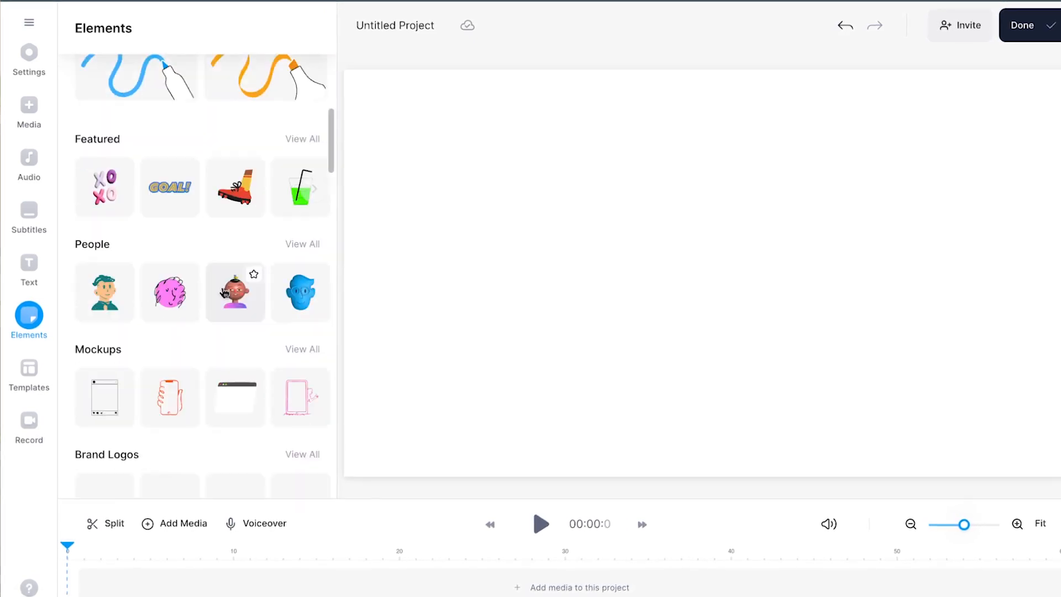
scroll("down", 3)
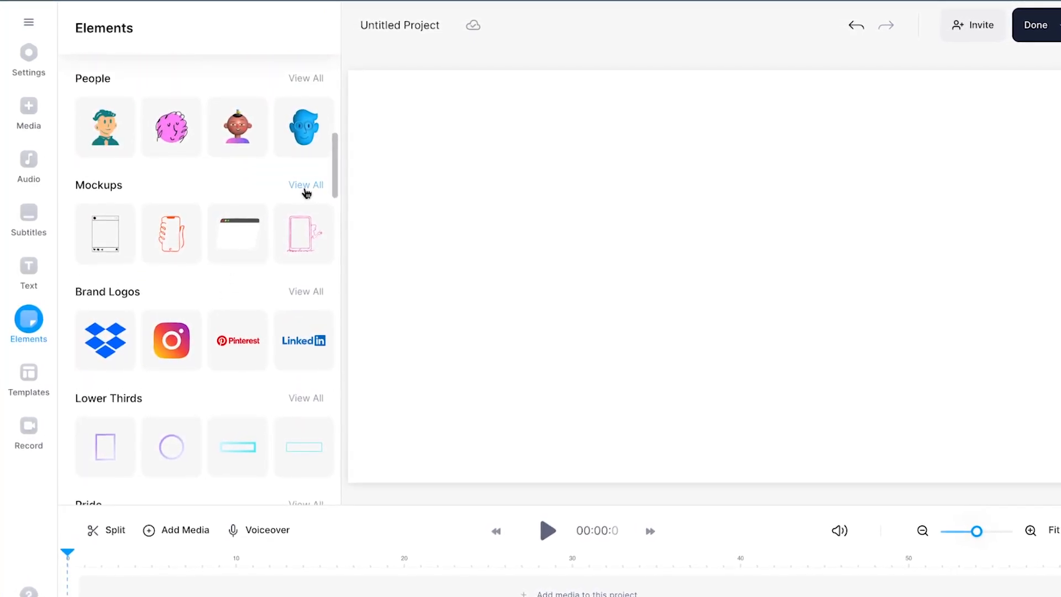
Step: View all mockup stickers and add the plain black smartphone frame to the canvas
left_click(305, 185)
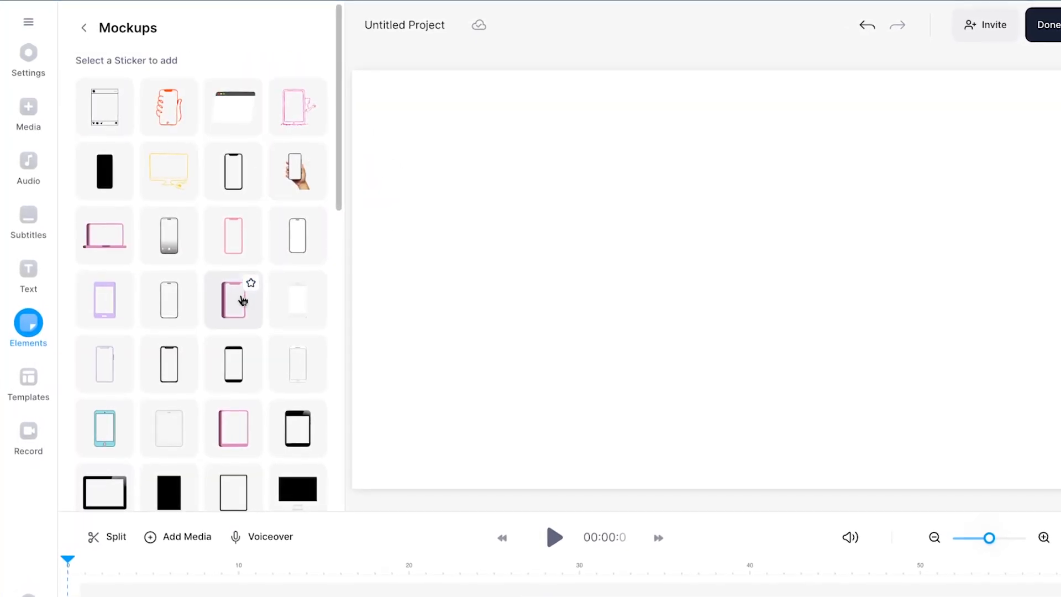
scroll("down", 3)
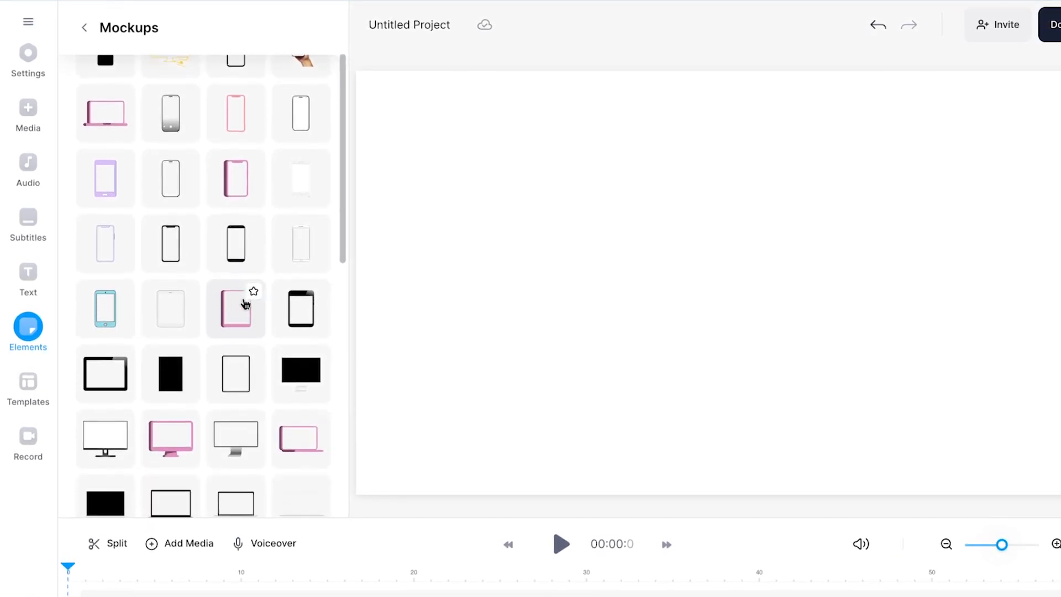
scroll("down", 3)
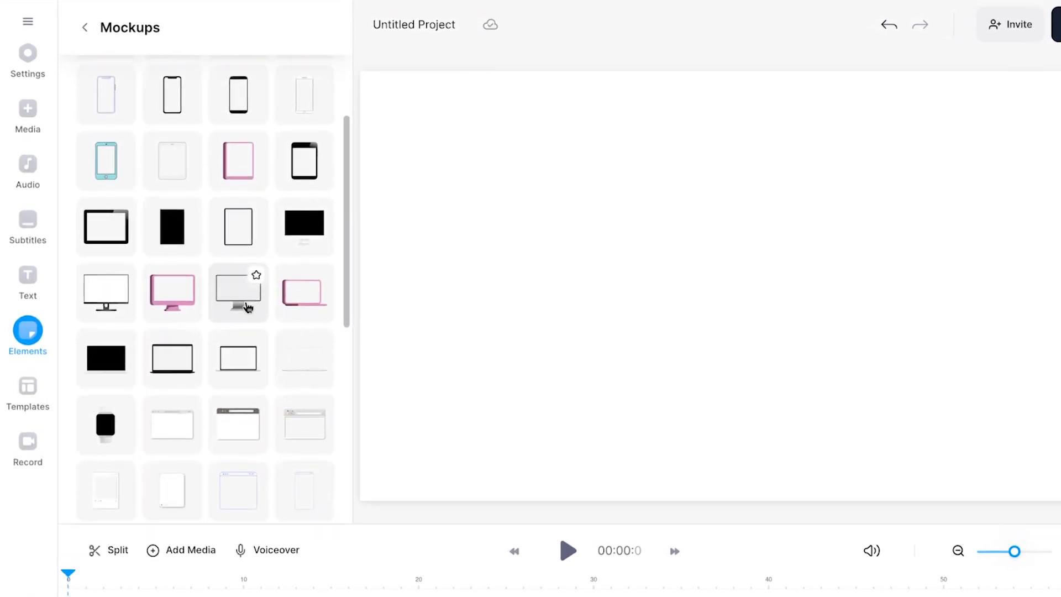
scroll("down", 3)
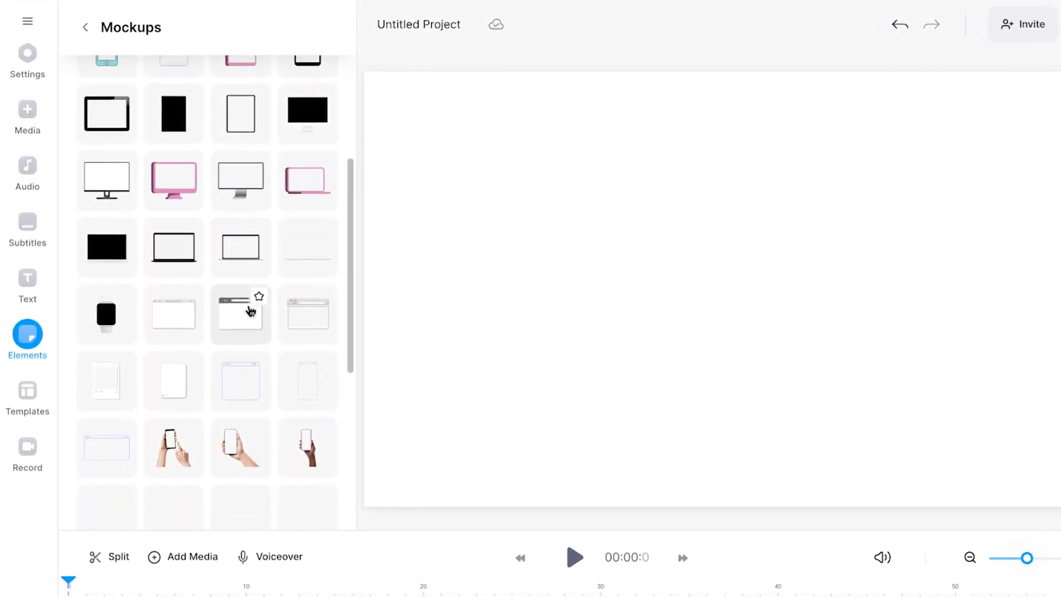
scroll("down", 3)
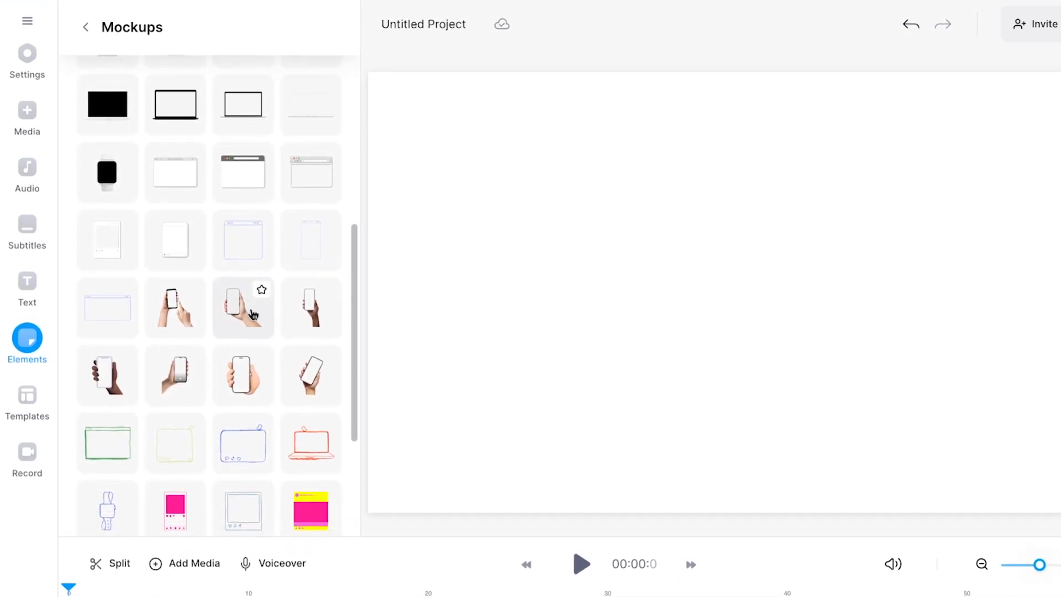
scroll("down", 3)
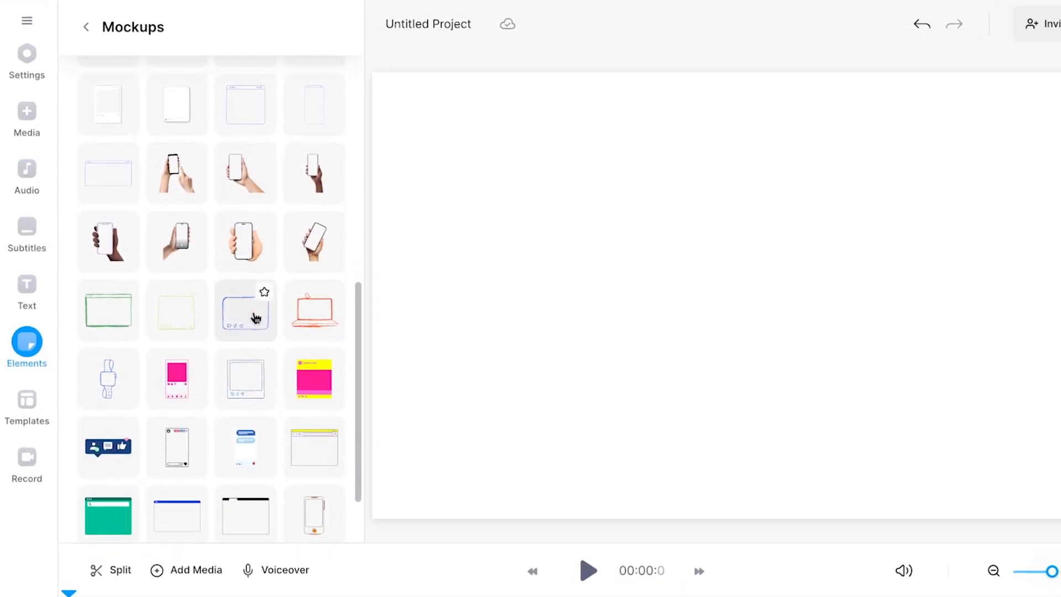
scroll("down", 3)
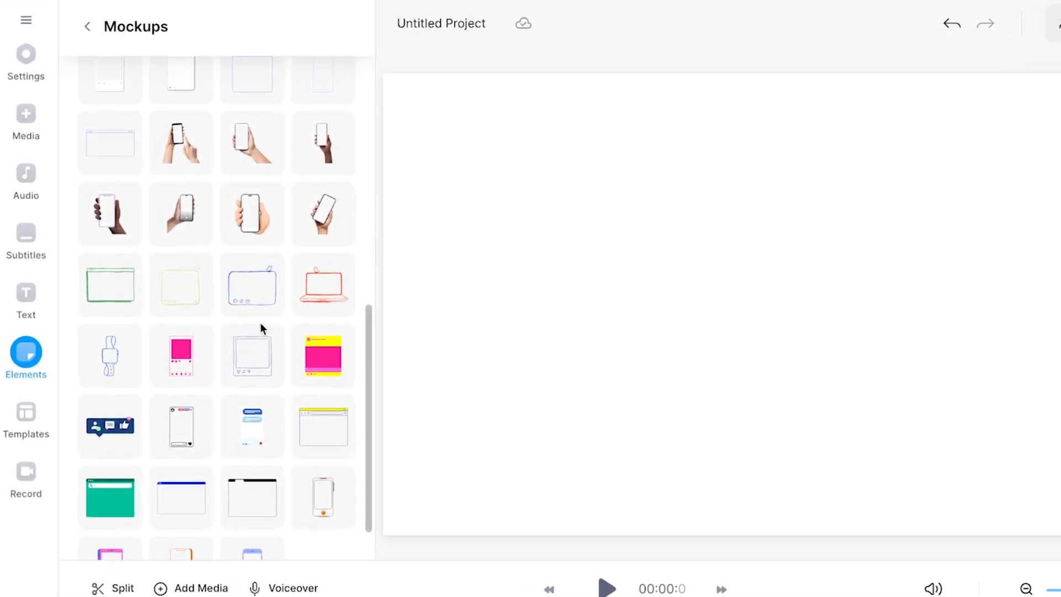
left_click(323, 498)
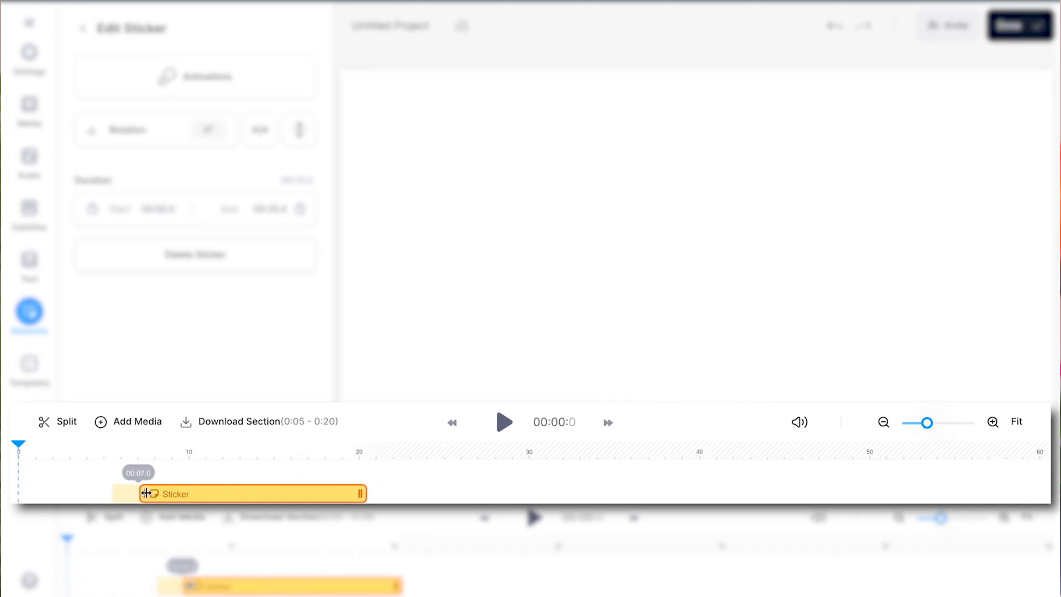
Step: Give the phone mock-up sticker a Float animation, running from the start to 13.2 seconds
left_click(196, 76)
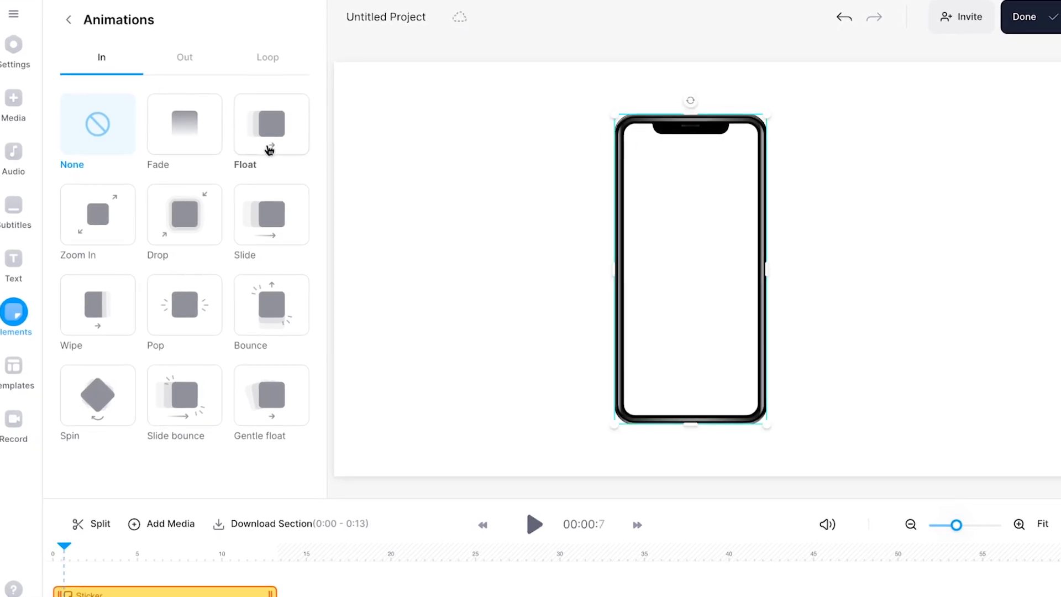
left_click(533, 524)
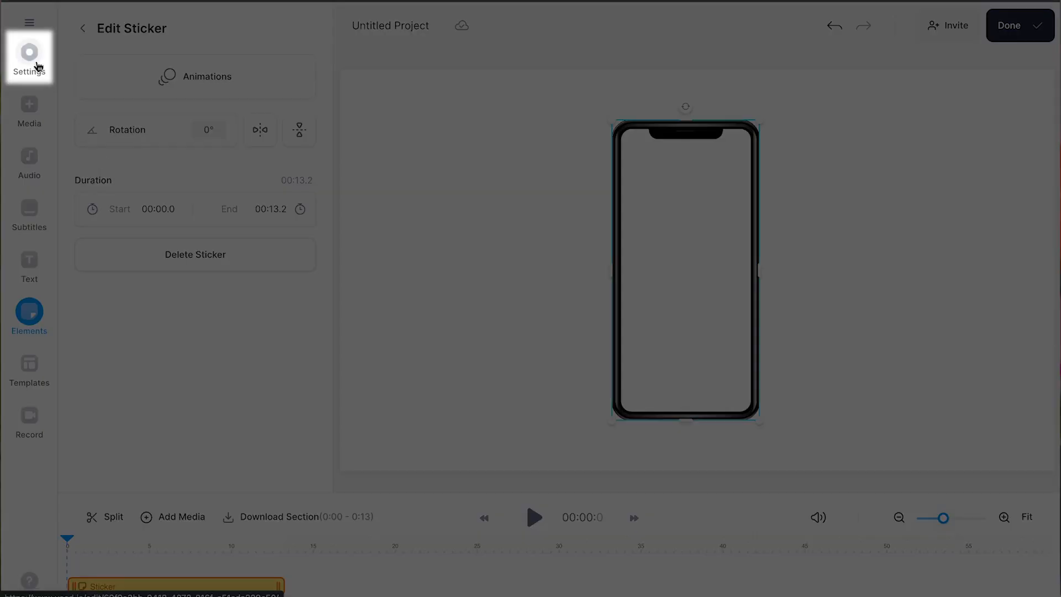
Step: Set the project background colour to red (#FF4F4A) in Settings
left_click(29, 58)
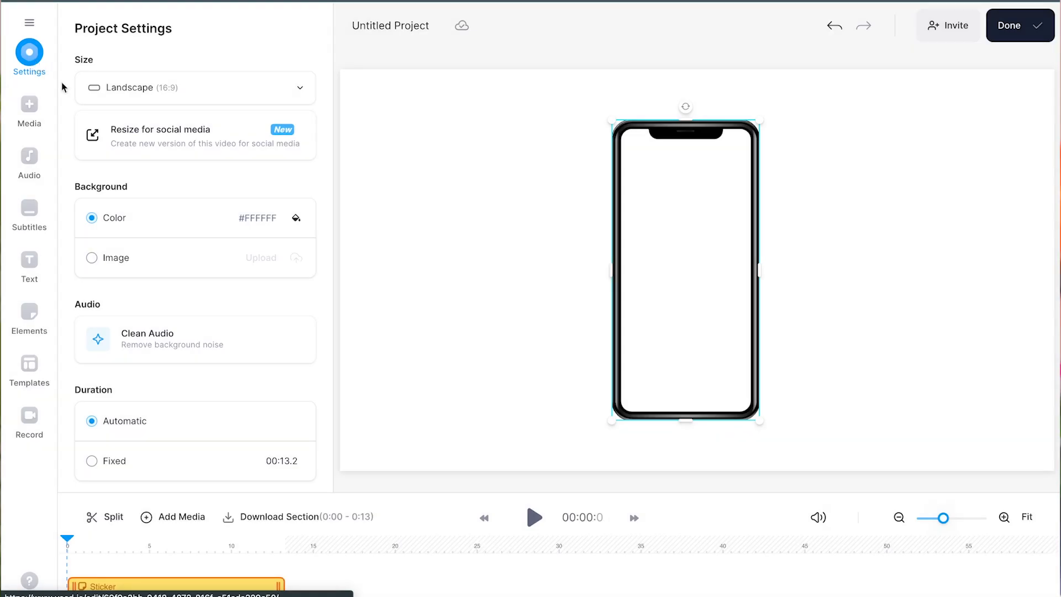
left_click(295, 218)
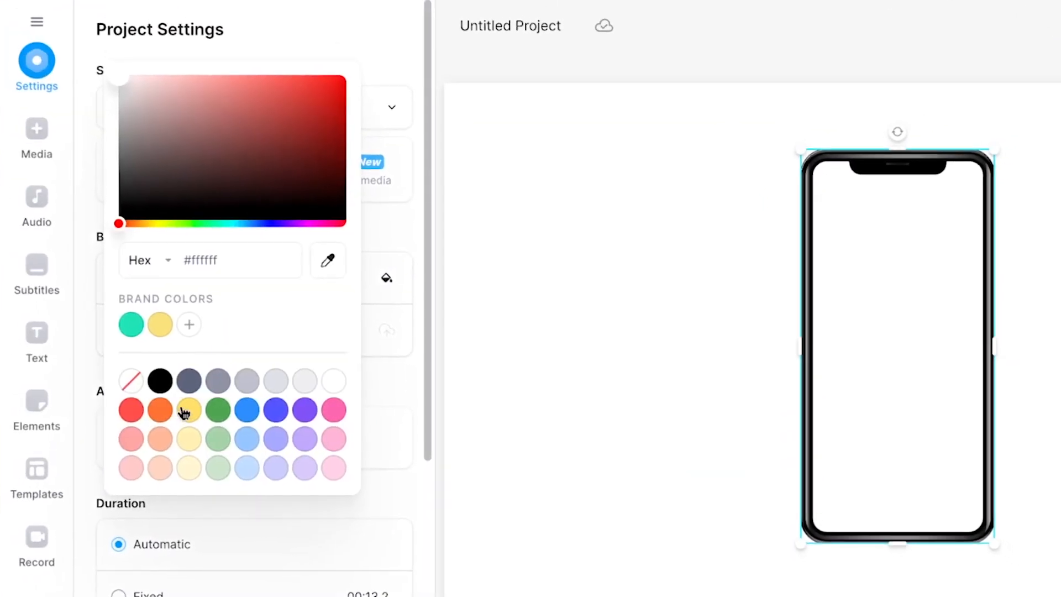
left_click(130, 409)
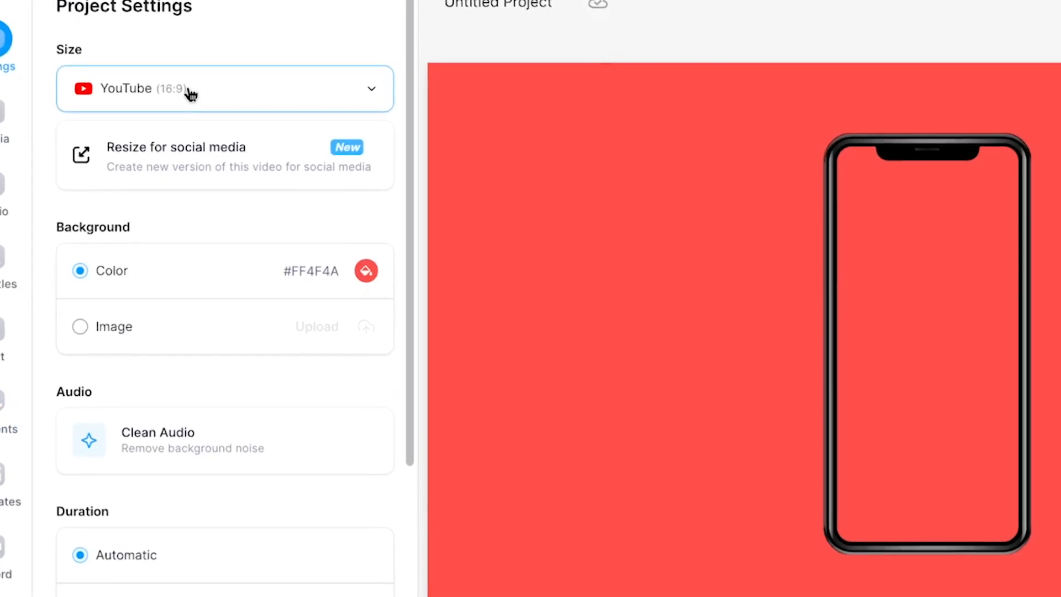
Step: Resize the canvas to the Instagram Story (9:16) preset
left_click(223, 88)
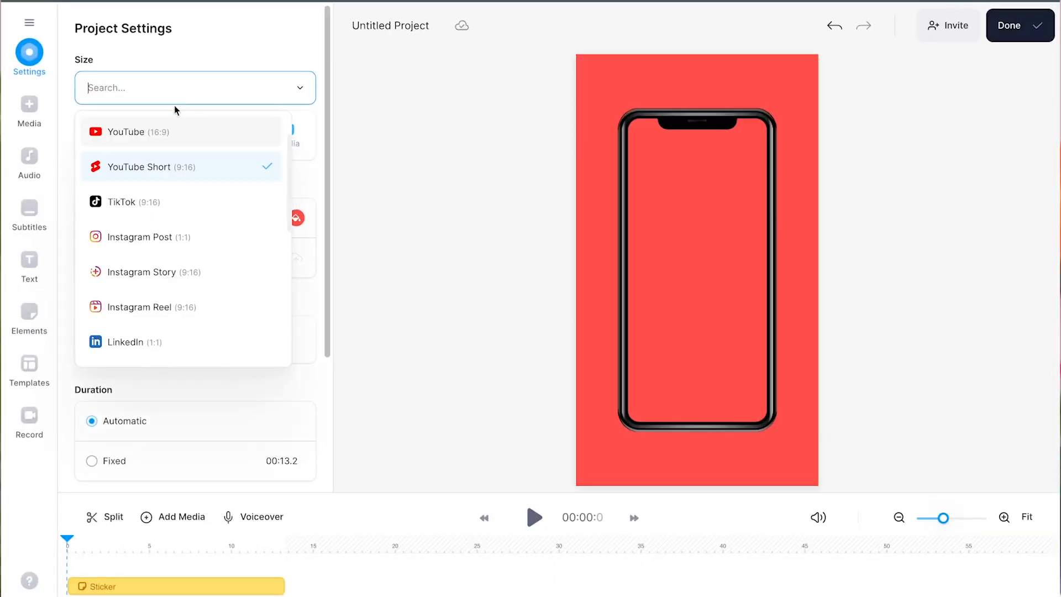
left_click(139, 238)
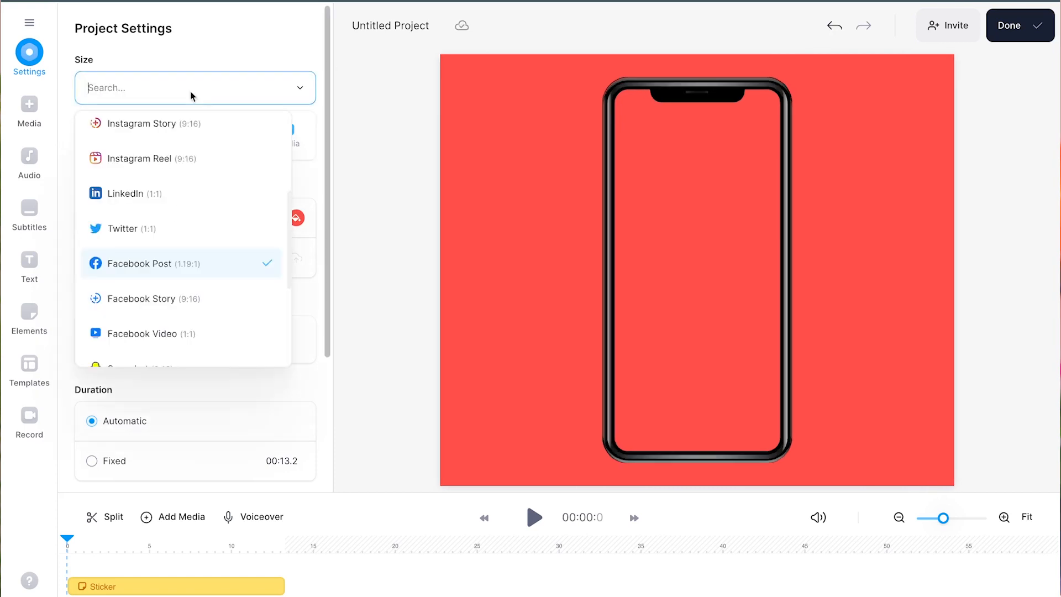
scroll("up", 3)
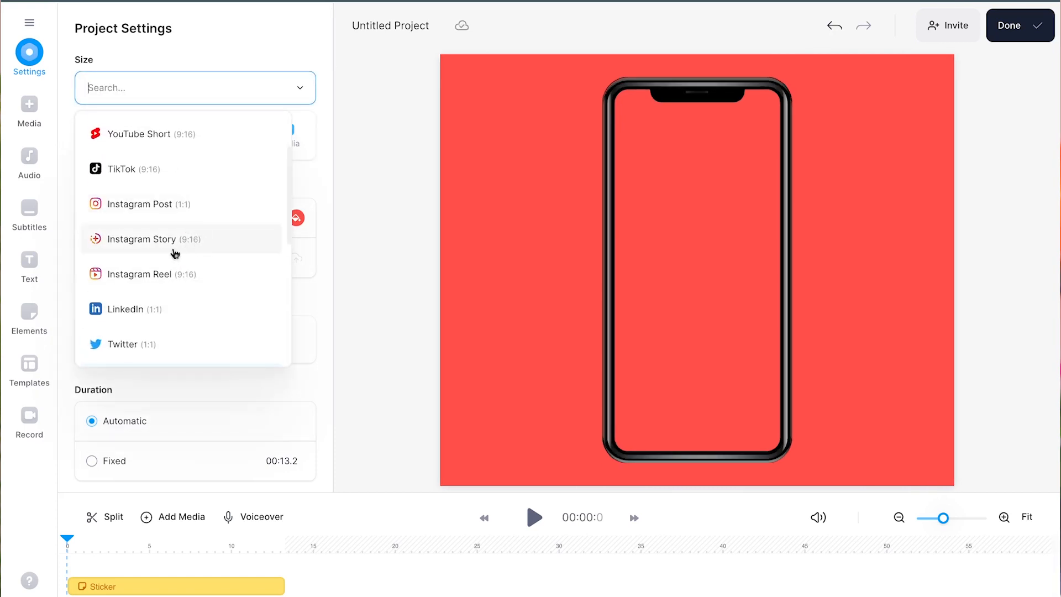
left_click(153, 239)
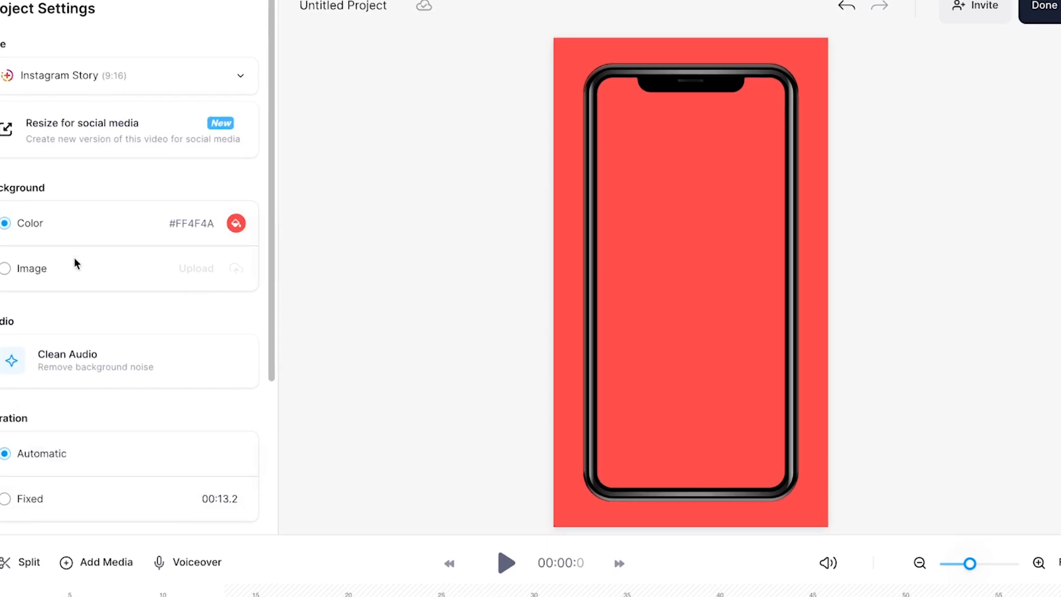
Step: Add a square shape from Elements and make it white
left_click(30, 317)
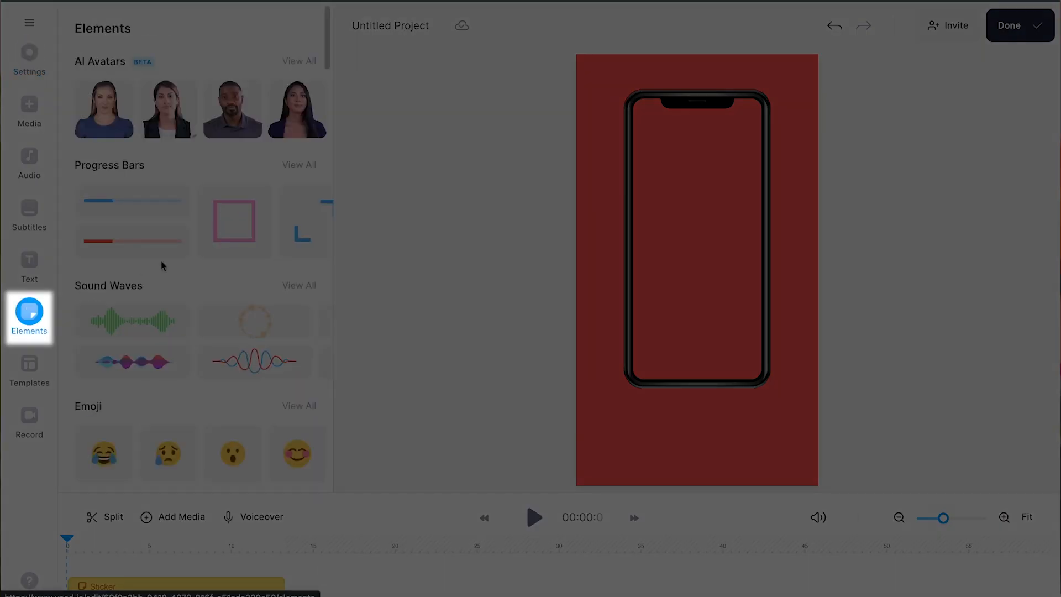
scroll("down", 3)
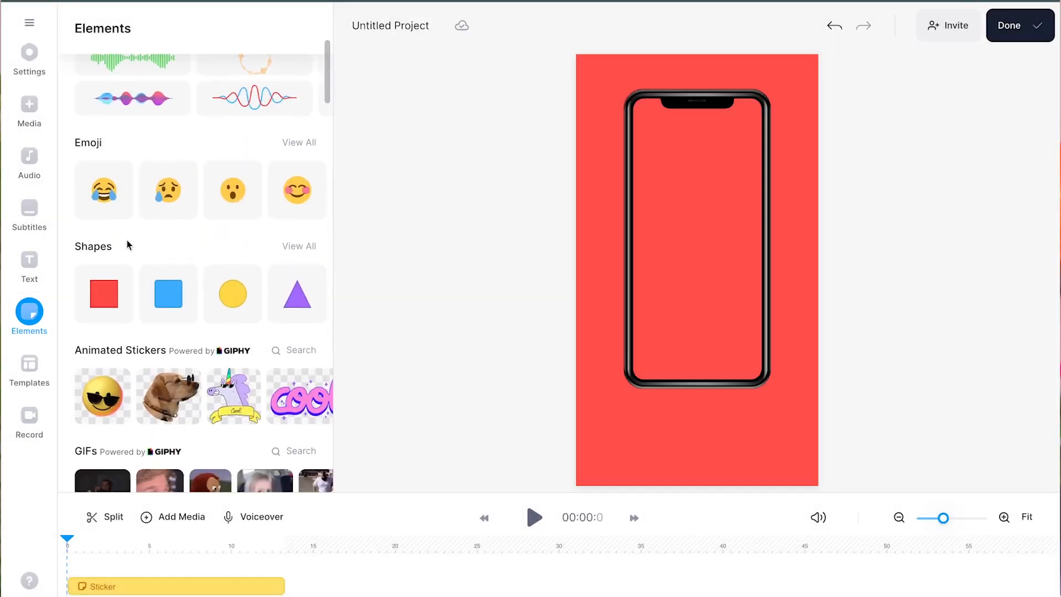
left_click(168, 294)
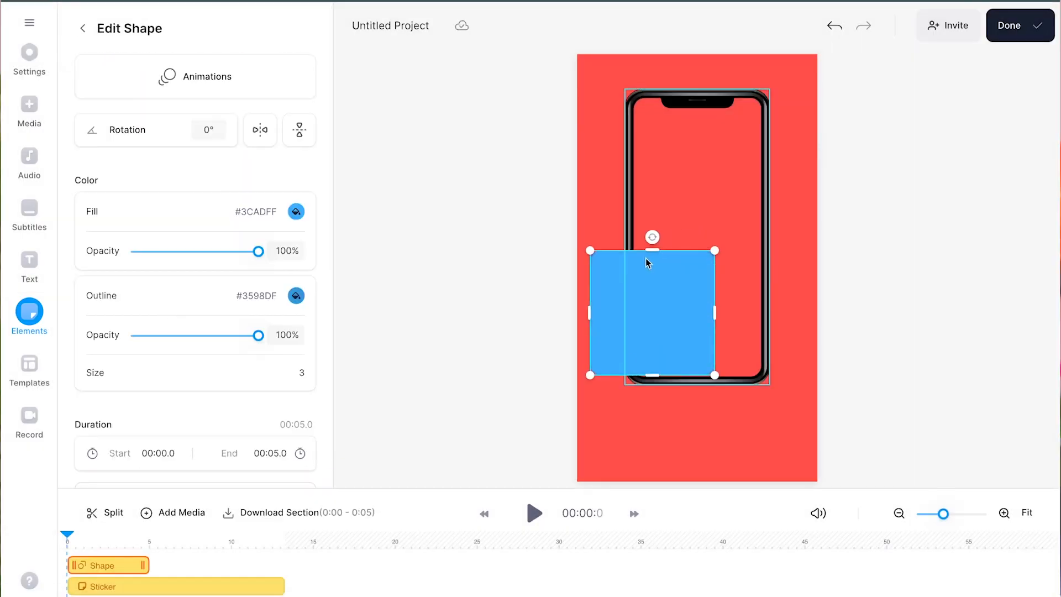
left_click(233, 311)
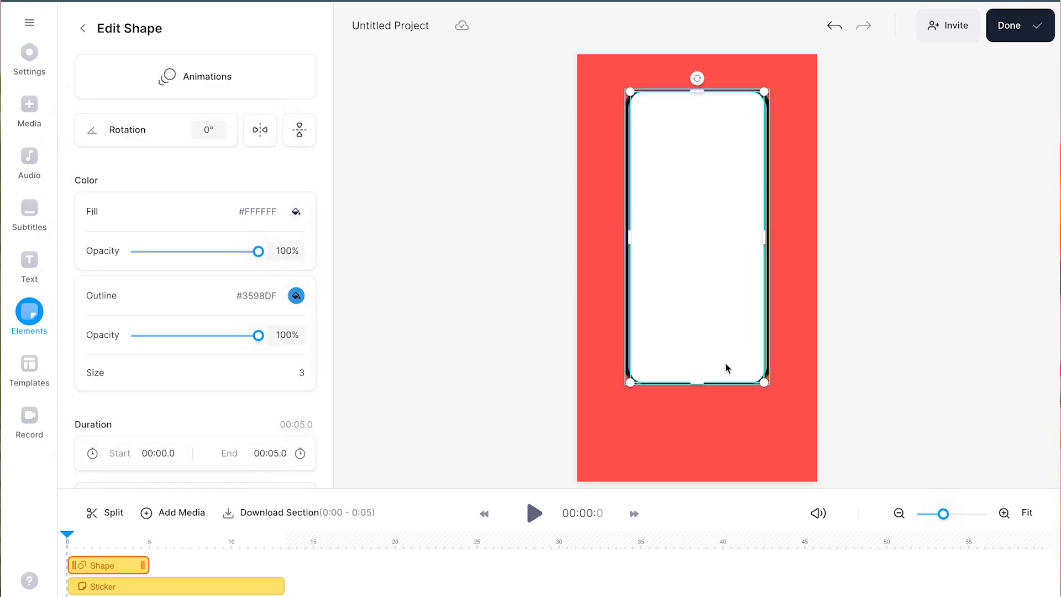
Step: Send the white shape behind the phone frame and group it with the phone
right_click(697, 245)
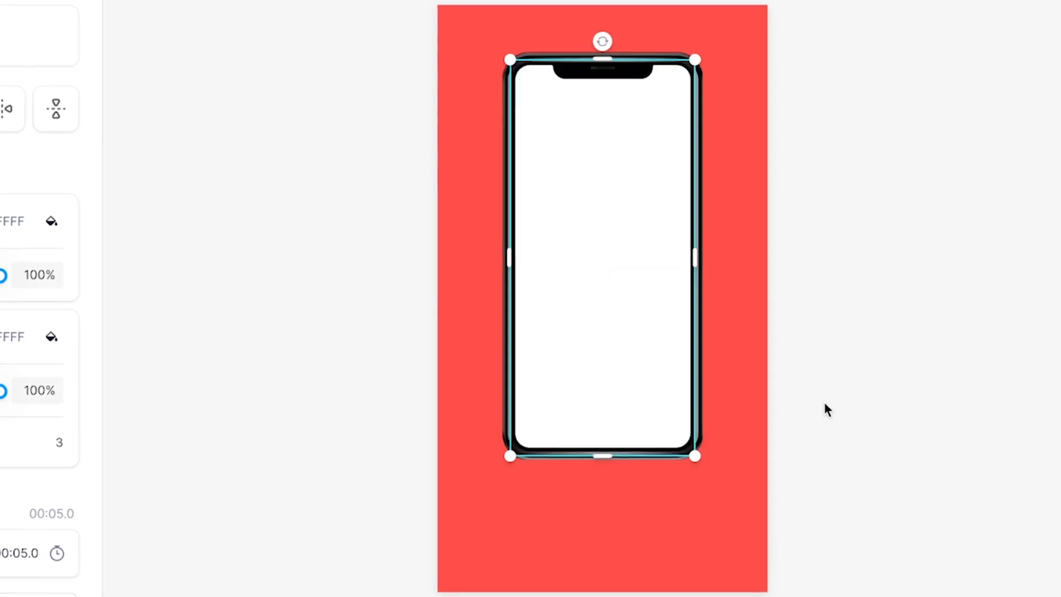
left_click(29, 315)
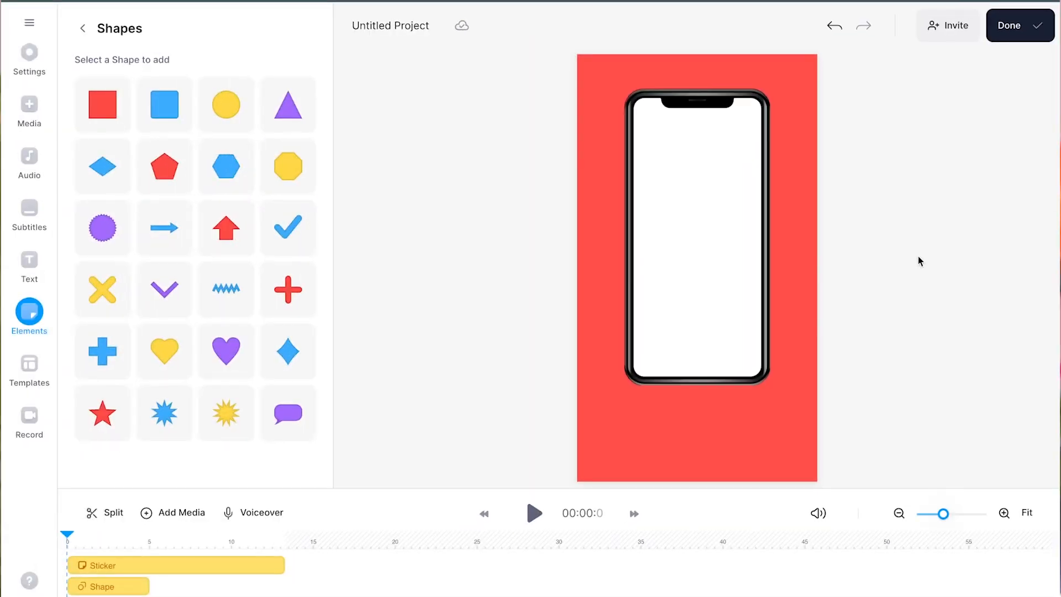
left_click(108, 586)
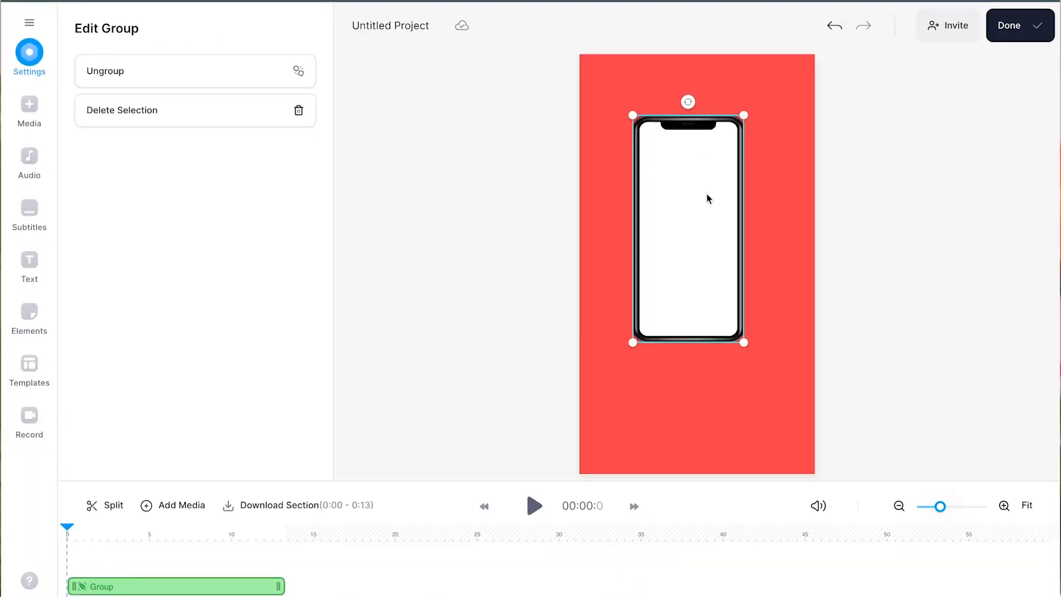
left_click(182, 504)
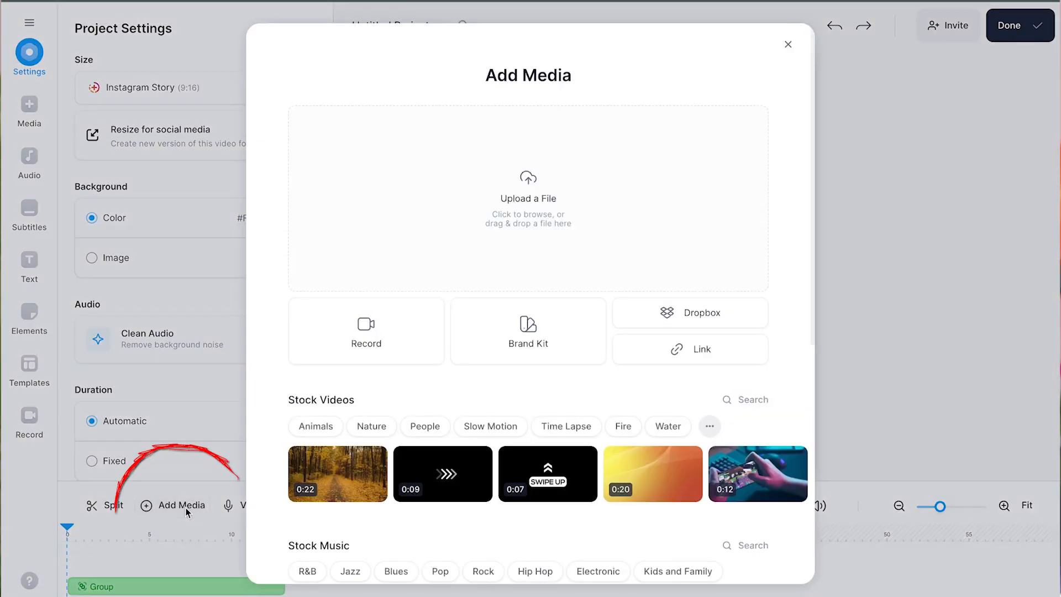
mouse_move(453, 223)
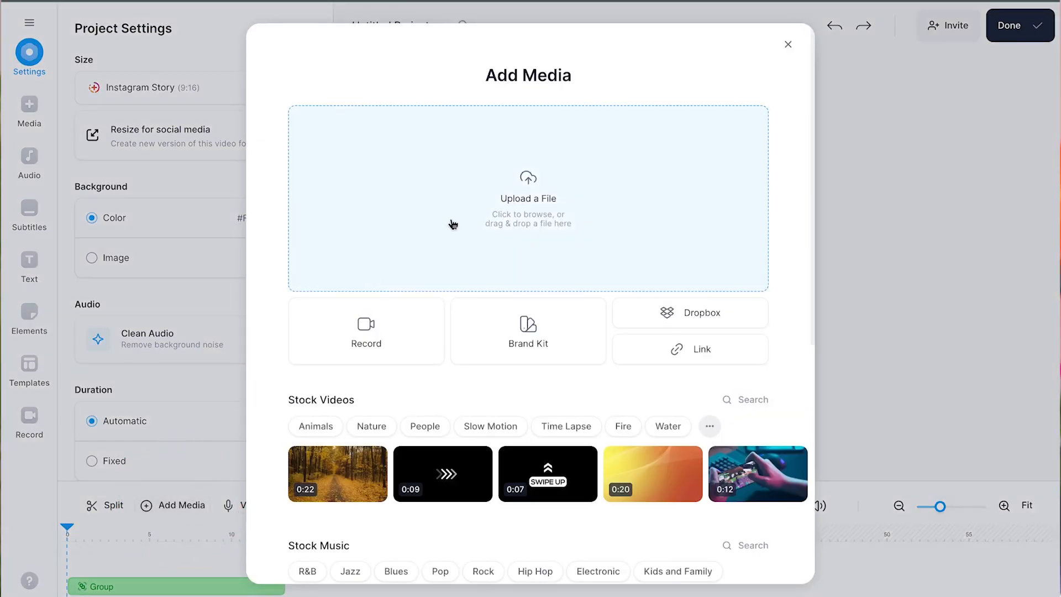
Step: Upload the portrait photo 2T2A0500.jpg into the project
left_click(528, 199)
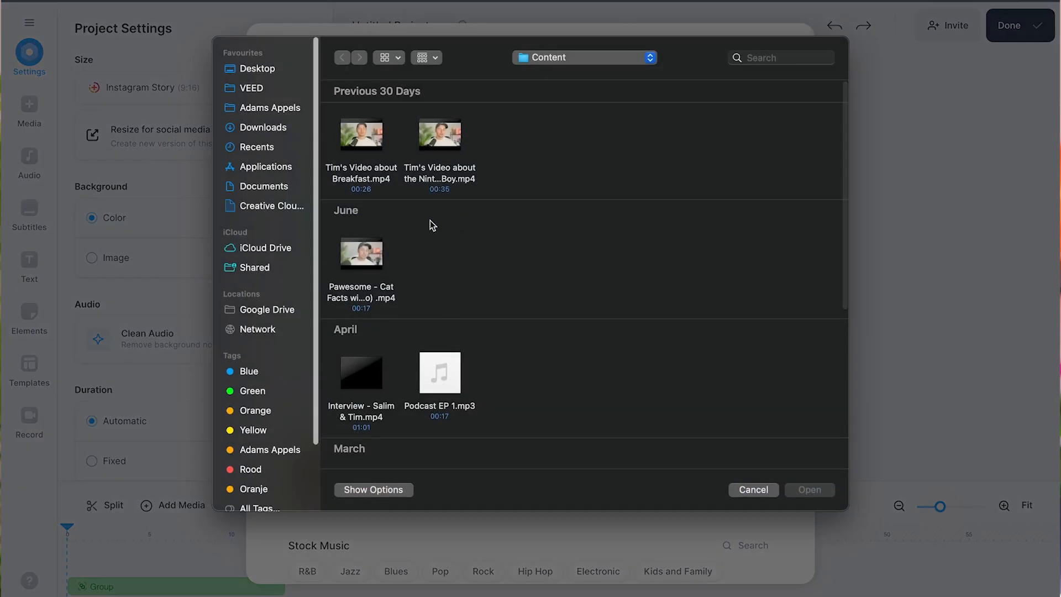
scroll("down", 3)
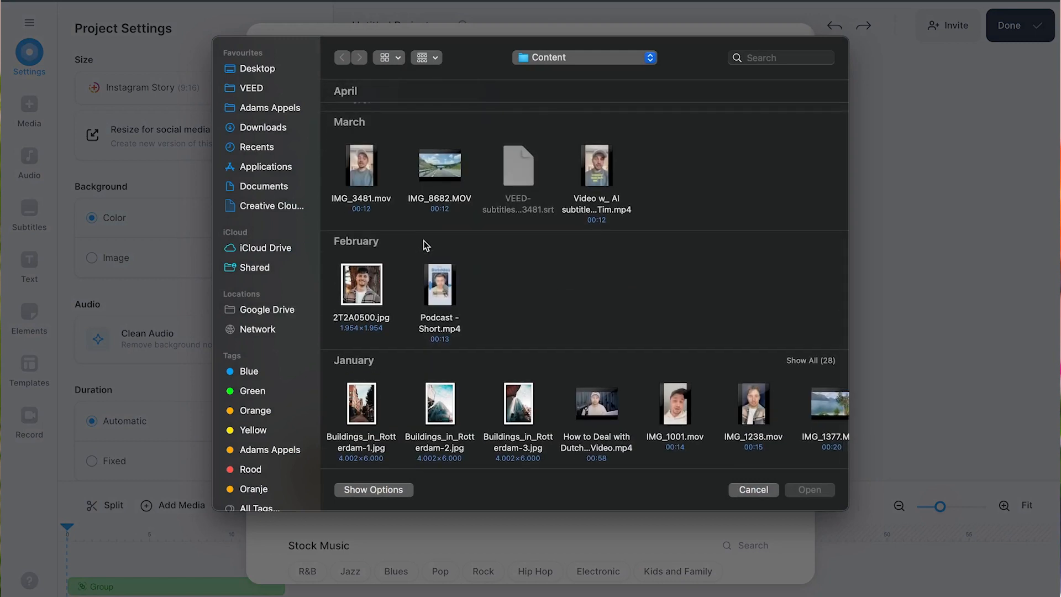
left_click(361, 284)
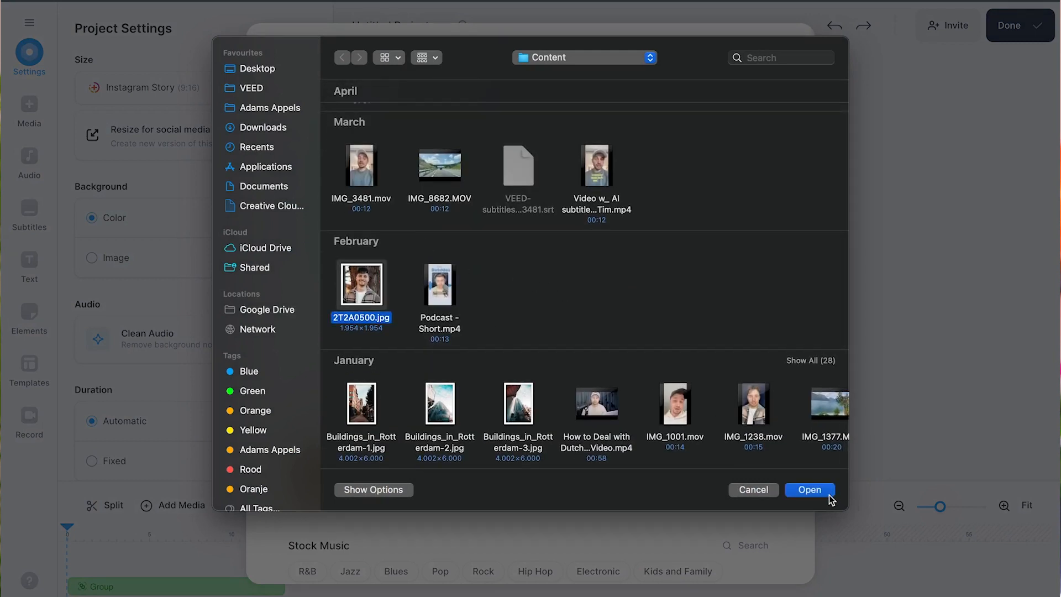
left_click(809, 489)
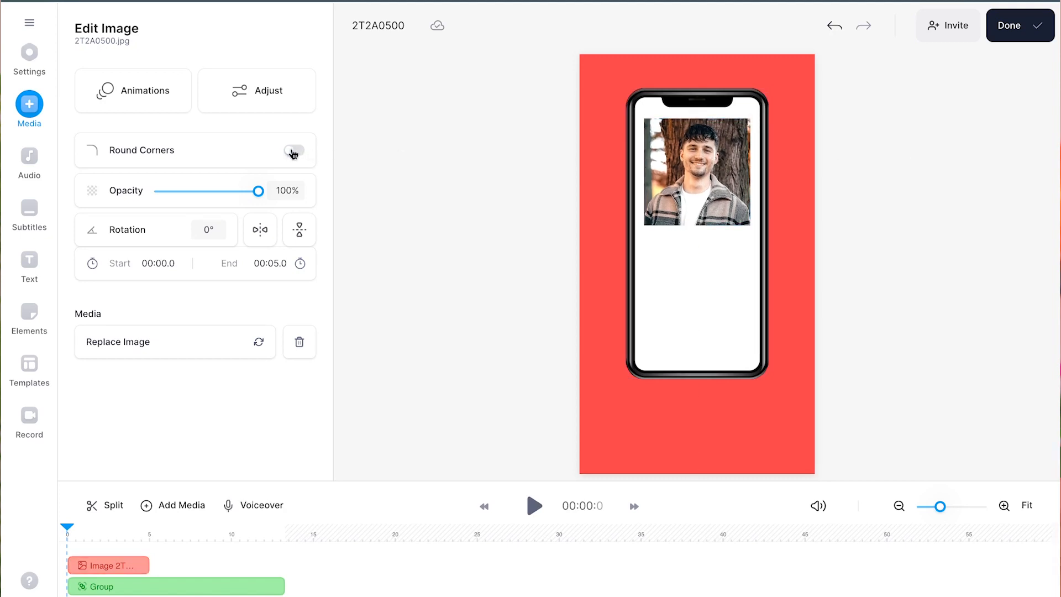
Step: Give the photo rounded corners and an entrance animation
left_click(294, 151)
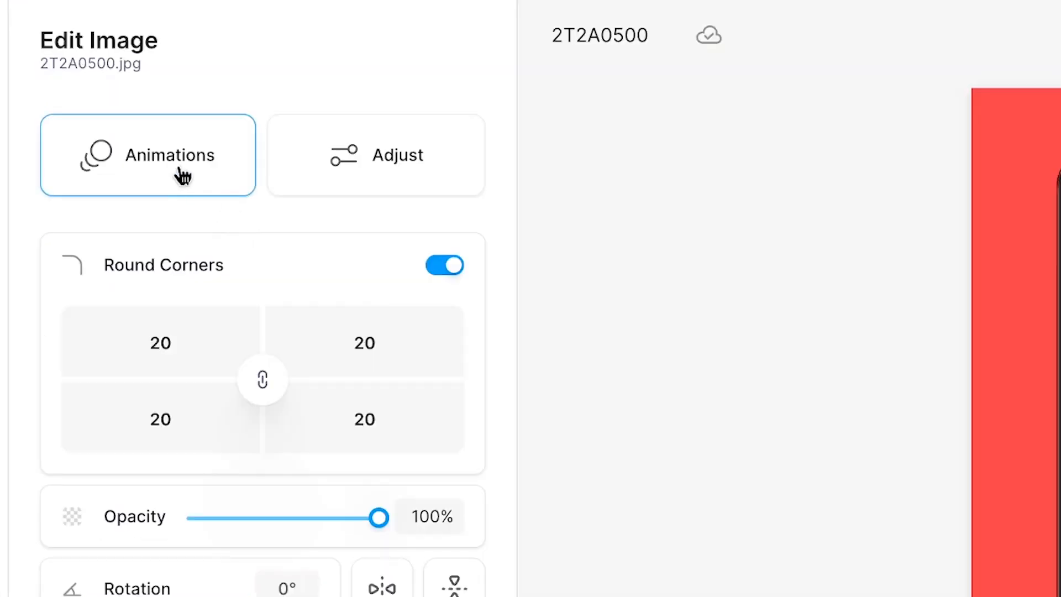
left_click(147, 154)
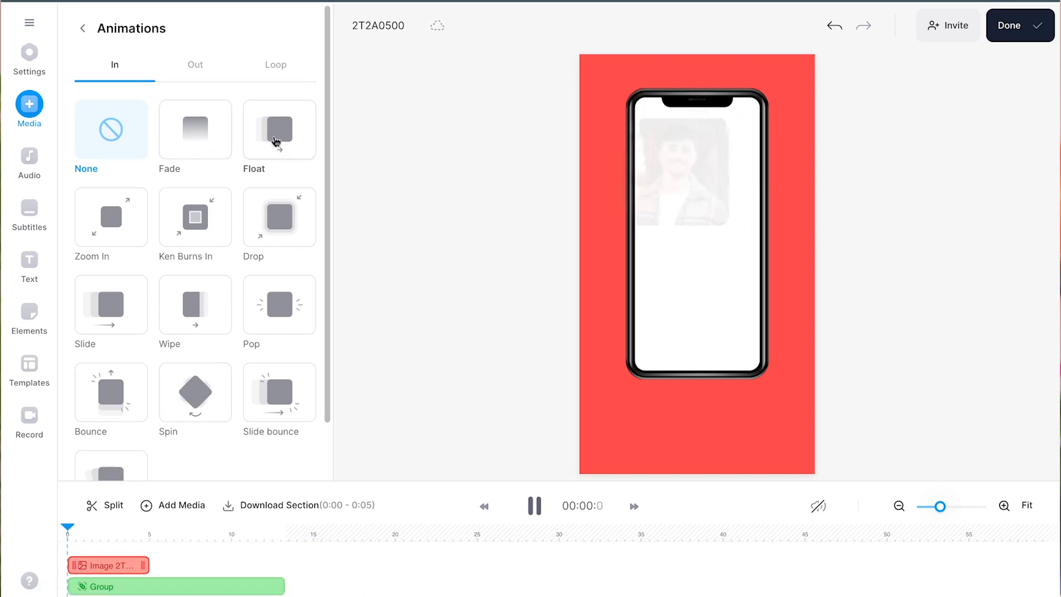
left_click(28, 58)
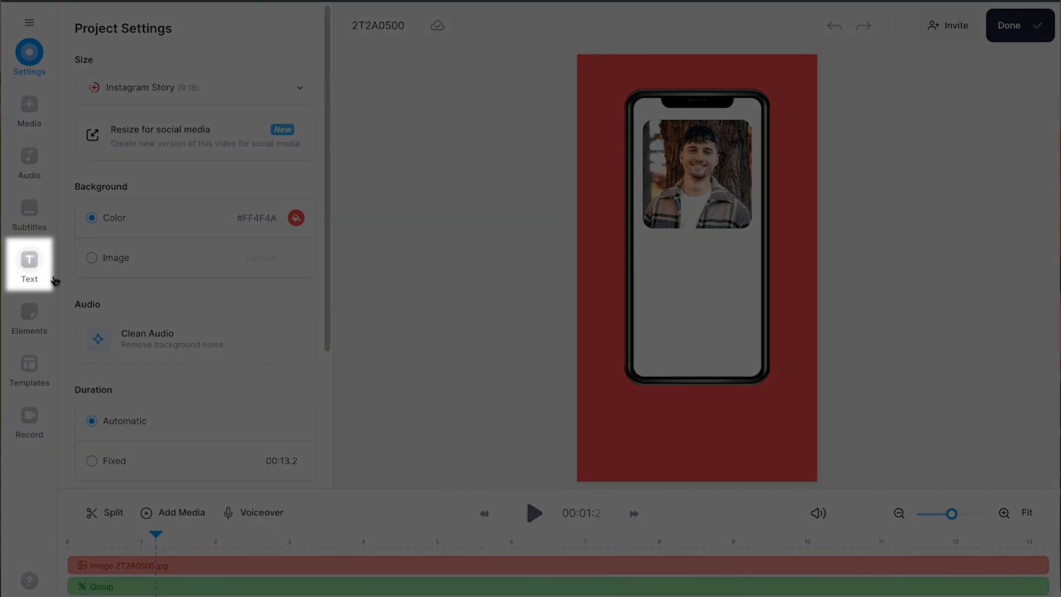
Step: Add a SWIPE UP heading and the tagline 'To listen to a new podcast episode!' with a new font
left_click(29, 263)
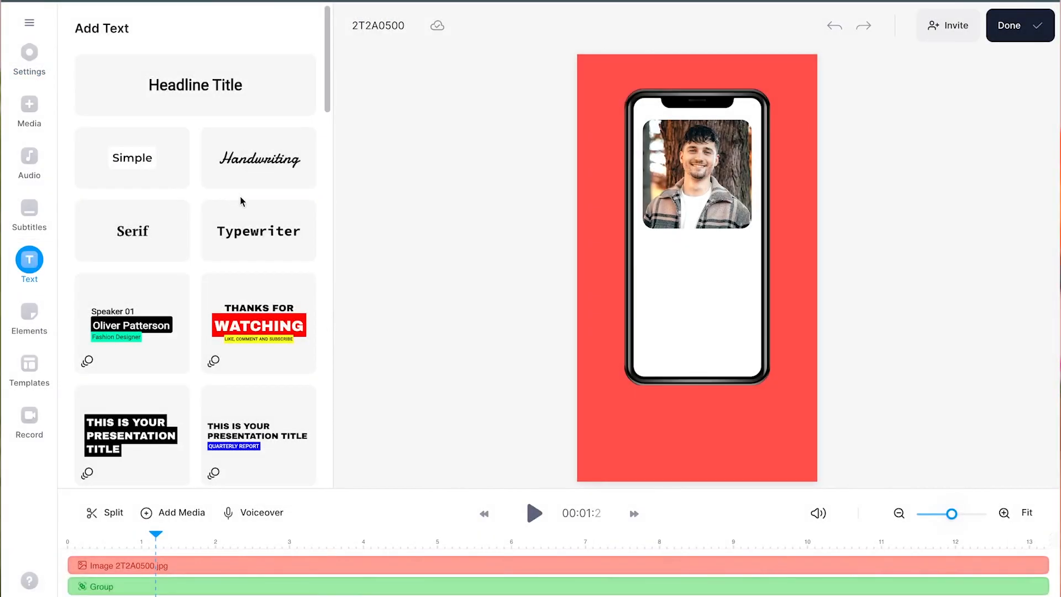
scroll("down", 3)
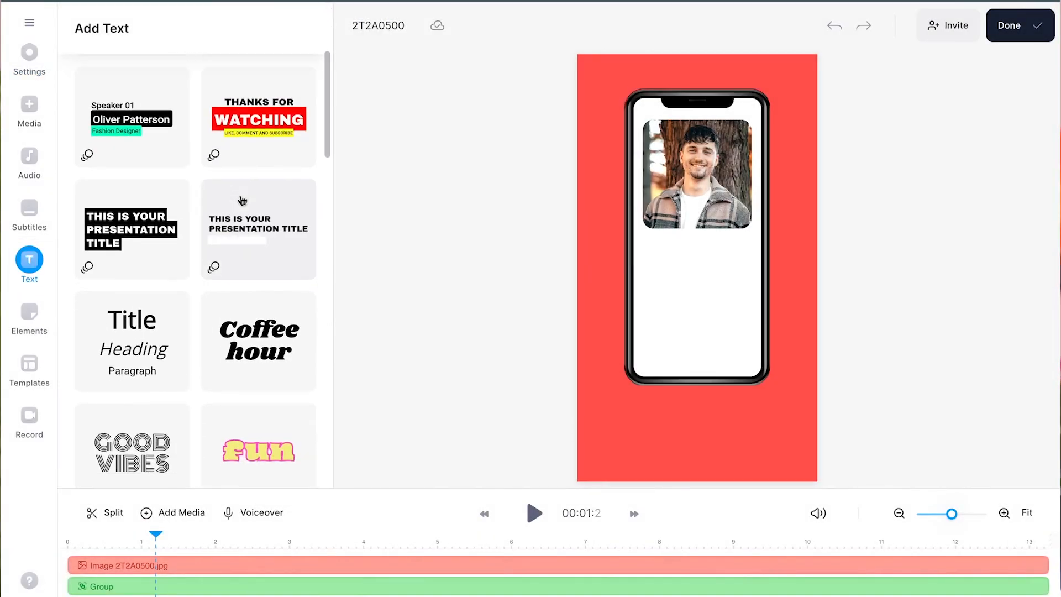
scroll("down", 3)
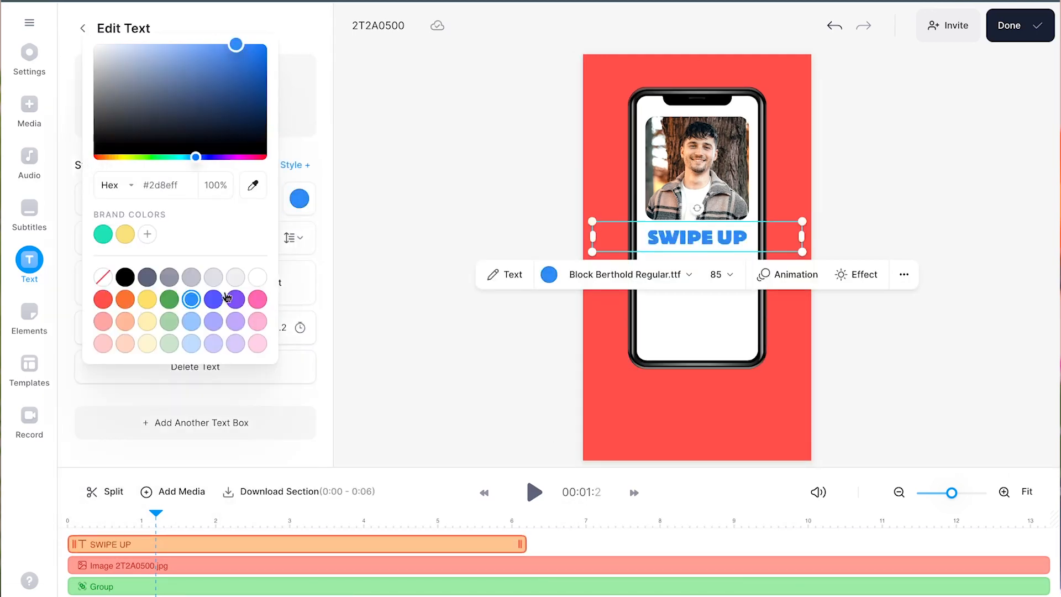
left_click(195, 422)
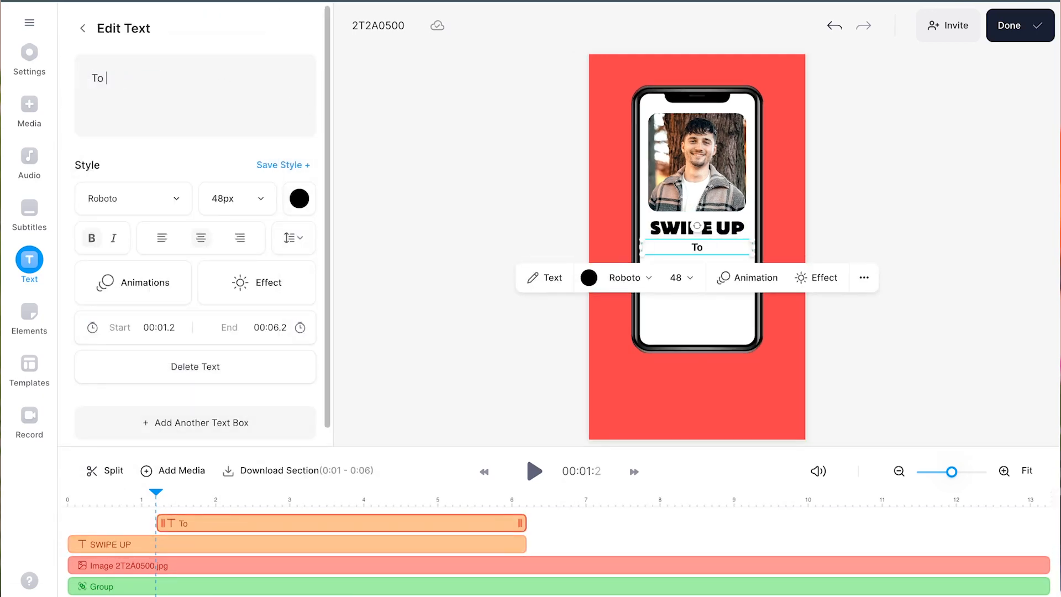
left_click(129, 198)
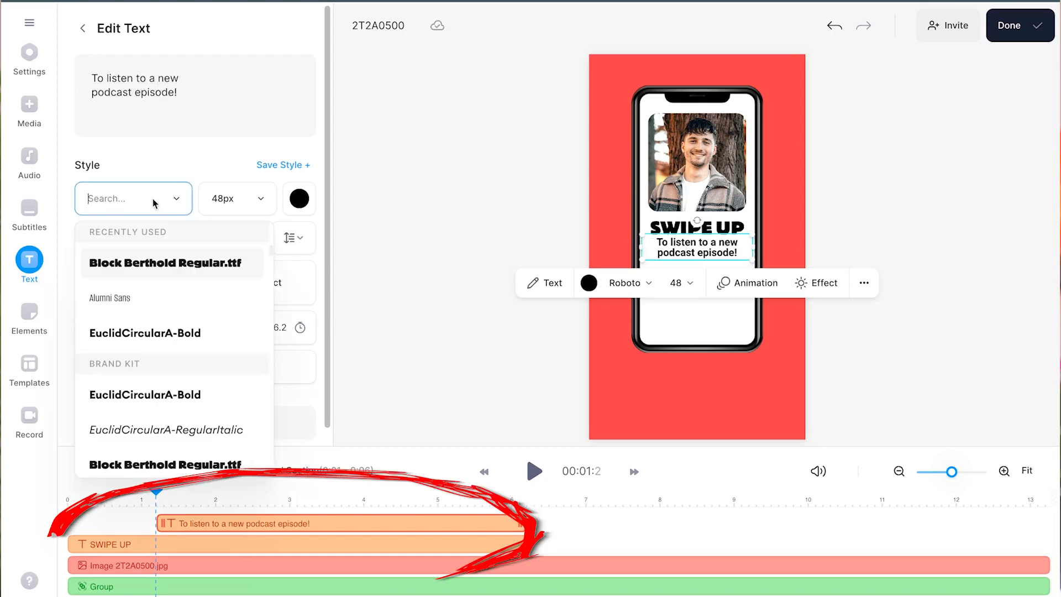
Step: Apply an entrance animation to the SWIPE UP text
left_click(105, 544)
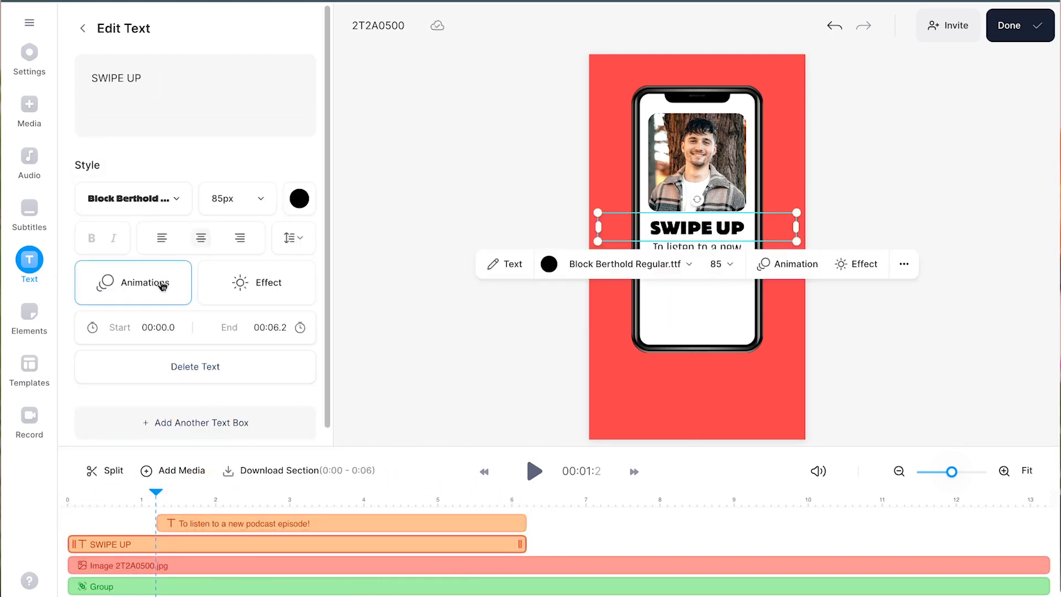
left_click(133, 283)
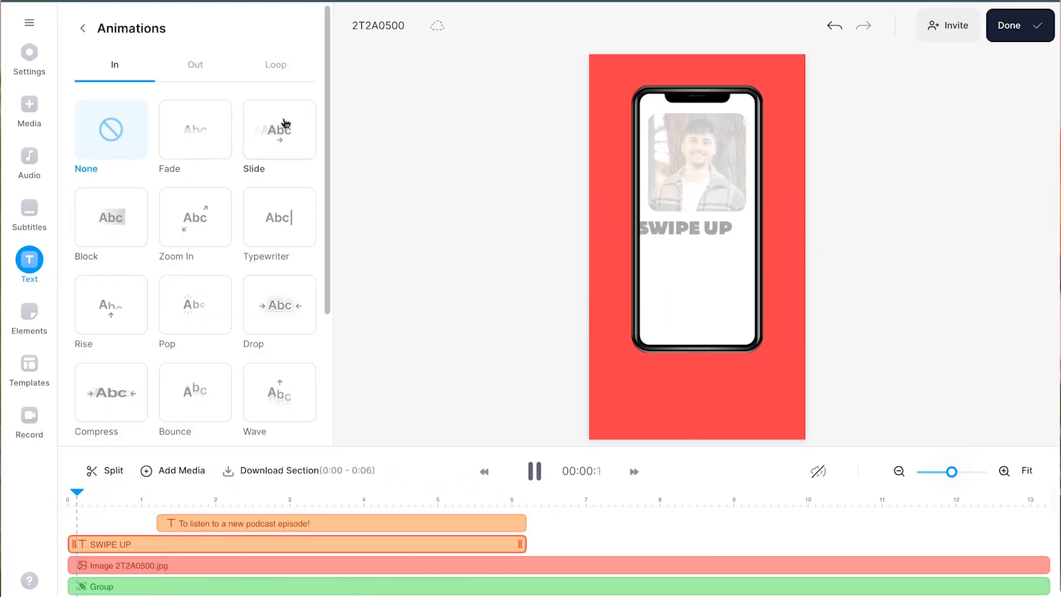
left_click(28, 59)
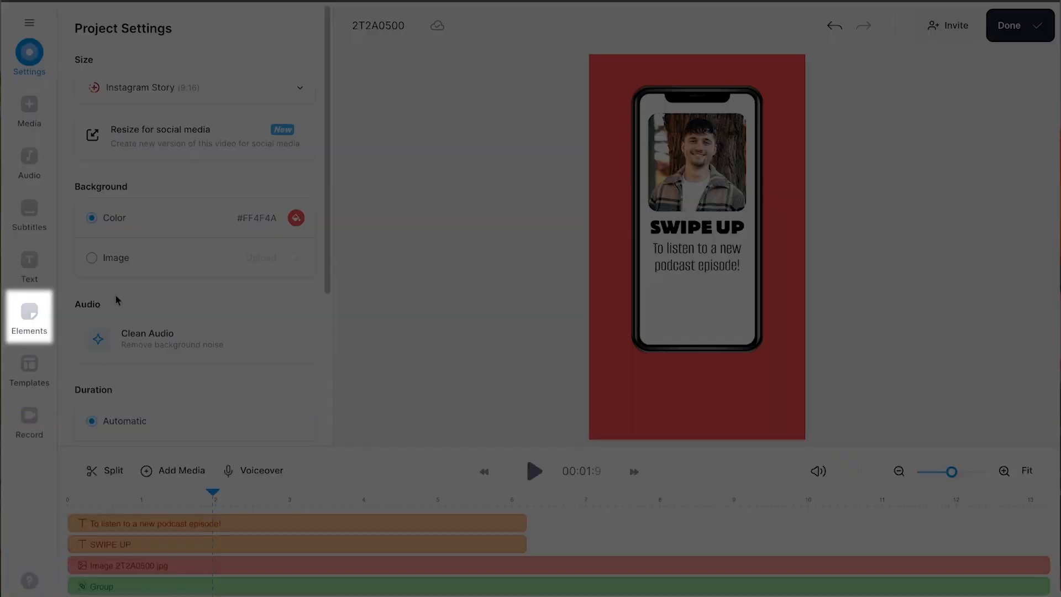
Step: Add the green Spotify logo sticker from Brand Logos to the phone screen's lower left
left_click(29, 316)
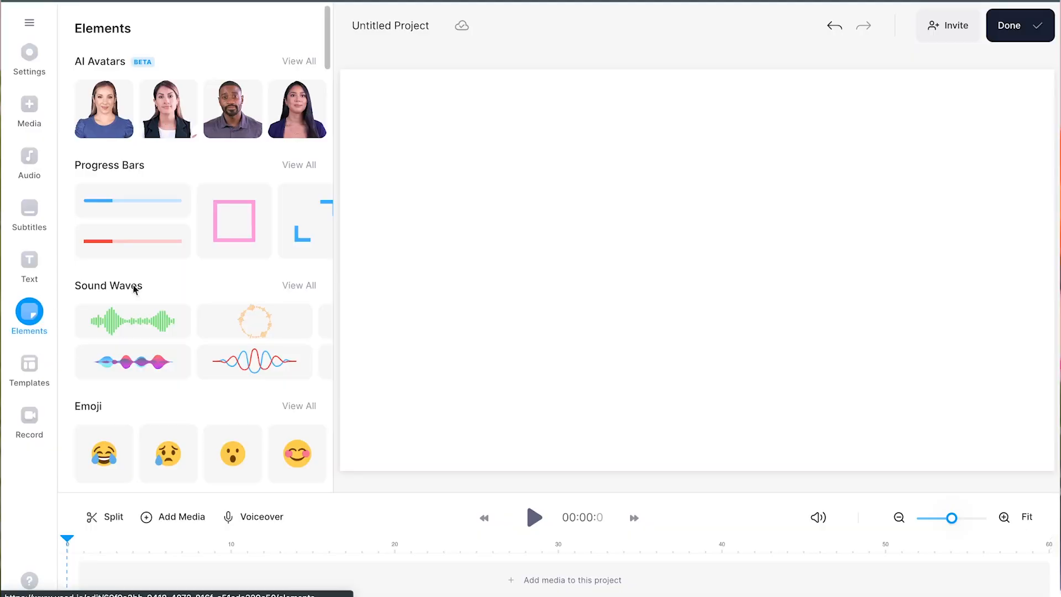
scroll("down", 3)
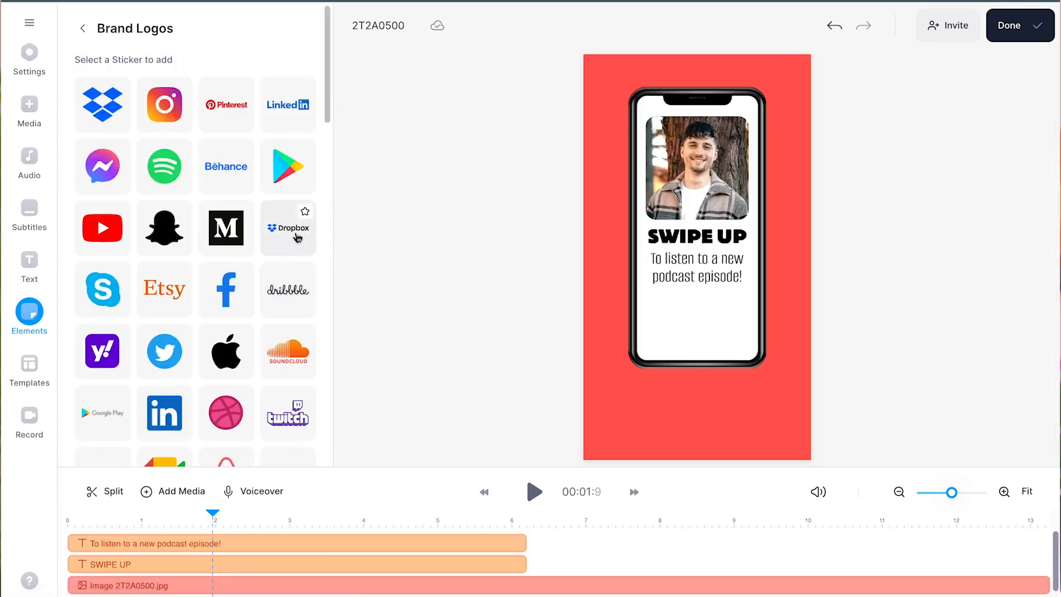
scroll("down", 3)
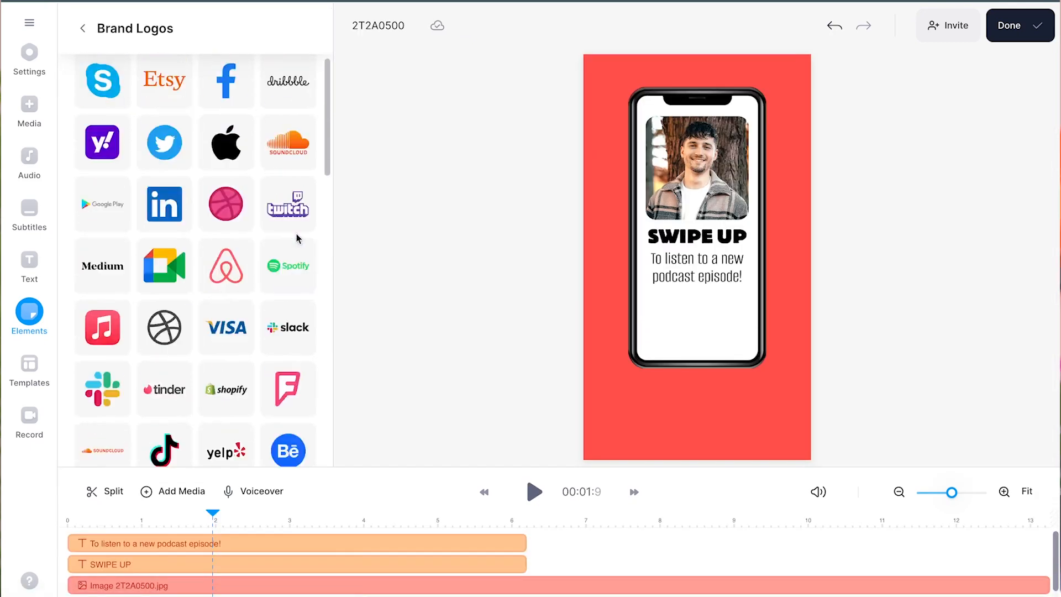
left_click(288, 265)
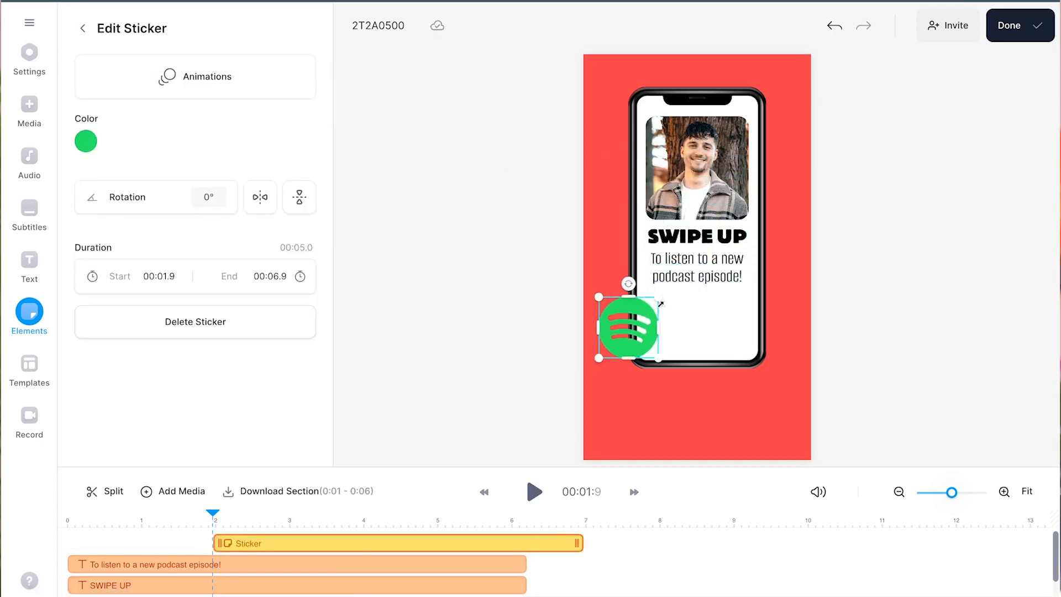
left_click(87, 141)
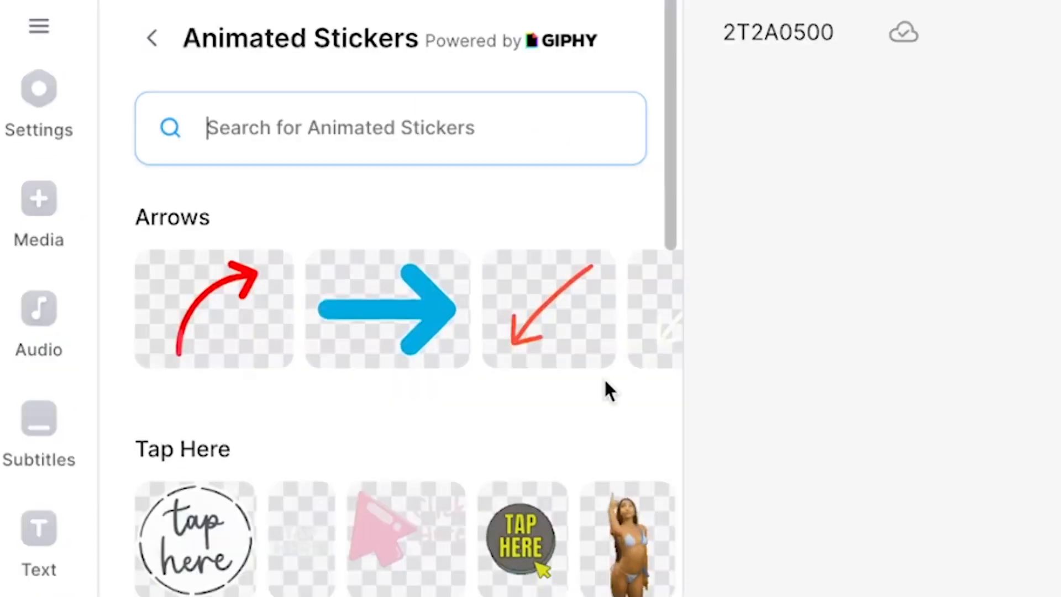
Step: Search the animated stickers for 'podcast' to find soundwave and swipe-up graphics
type("podcast")
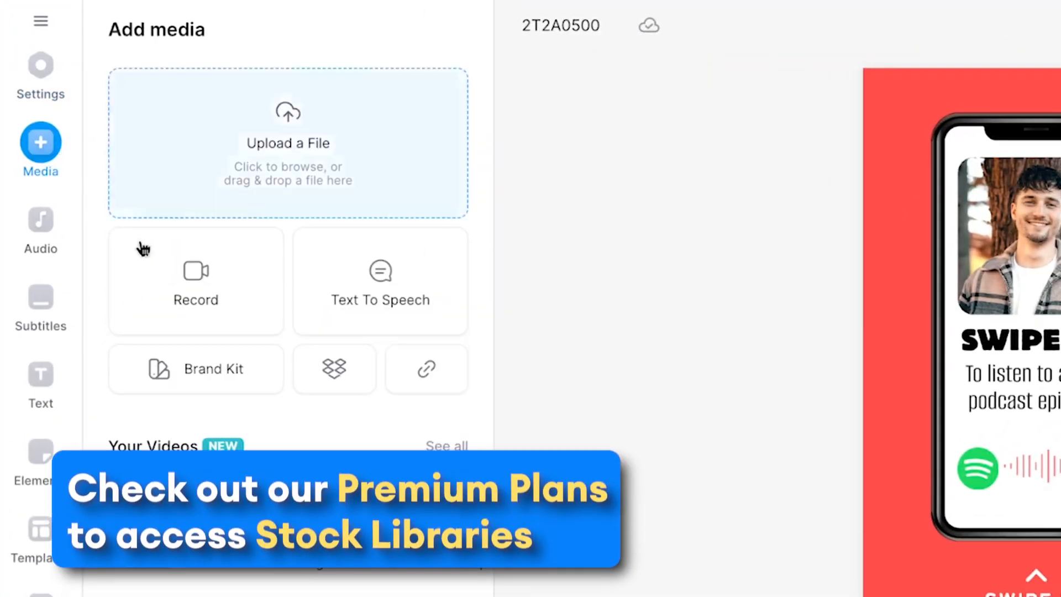
Step: Search stock videos for 'forest' and add the 0:22 autumn forest path clip
scroll("down", 3)
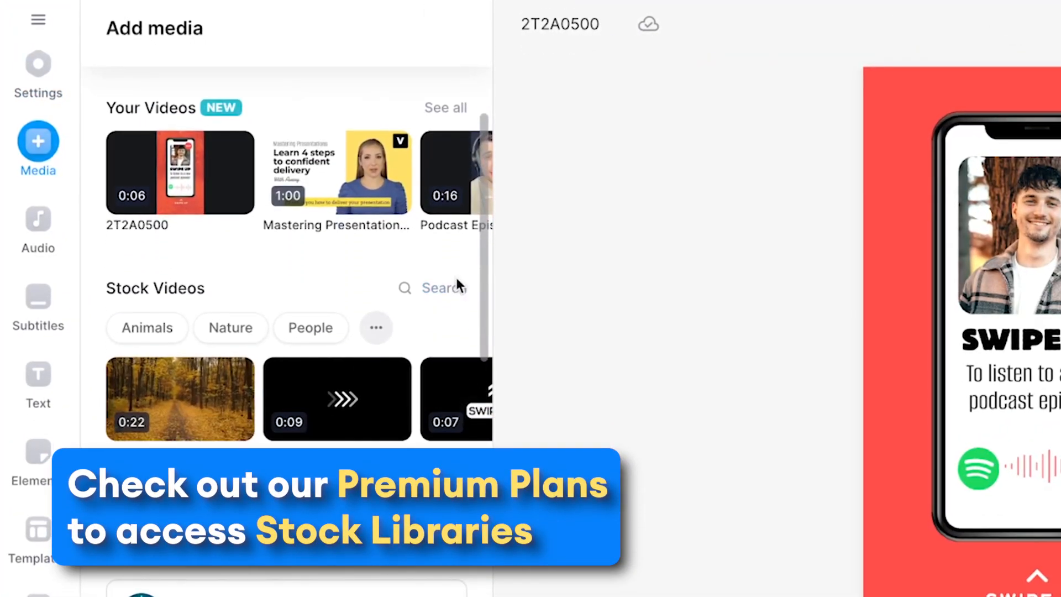
left_click(444, 288)
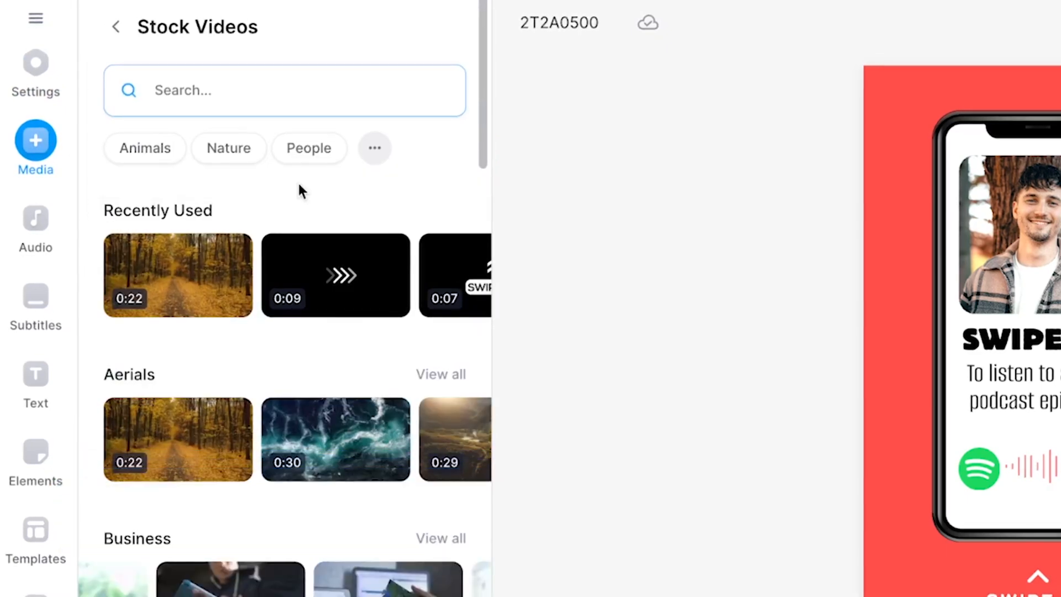
type("forest")
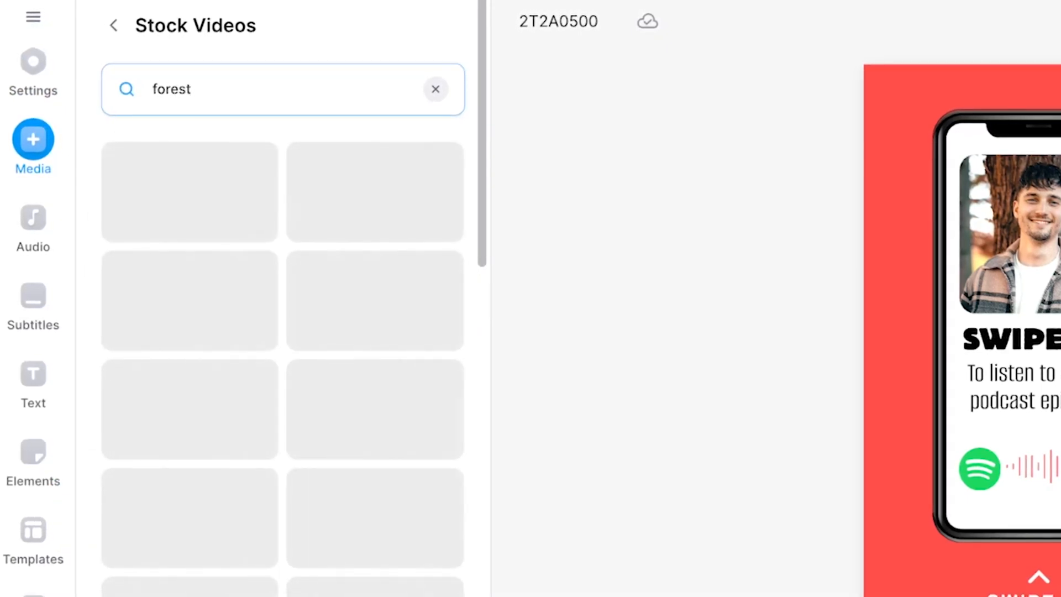
left_click(436, 88)
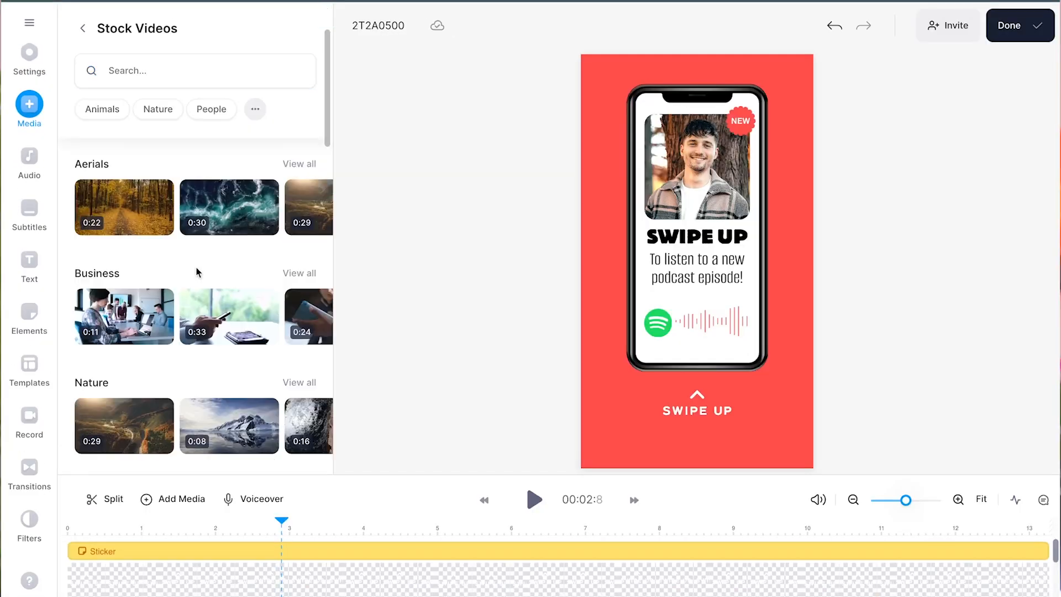
left_click(124, 208)
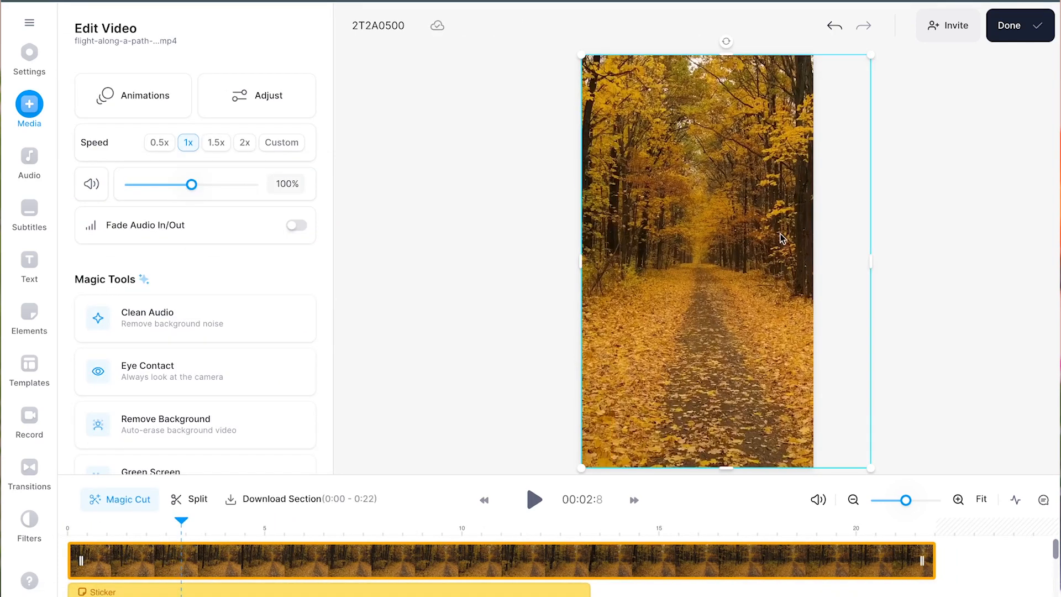
Step: Send the forest clip to the back at 23% opacity, deselect it, and finish with Done
right_click(778, 238)
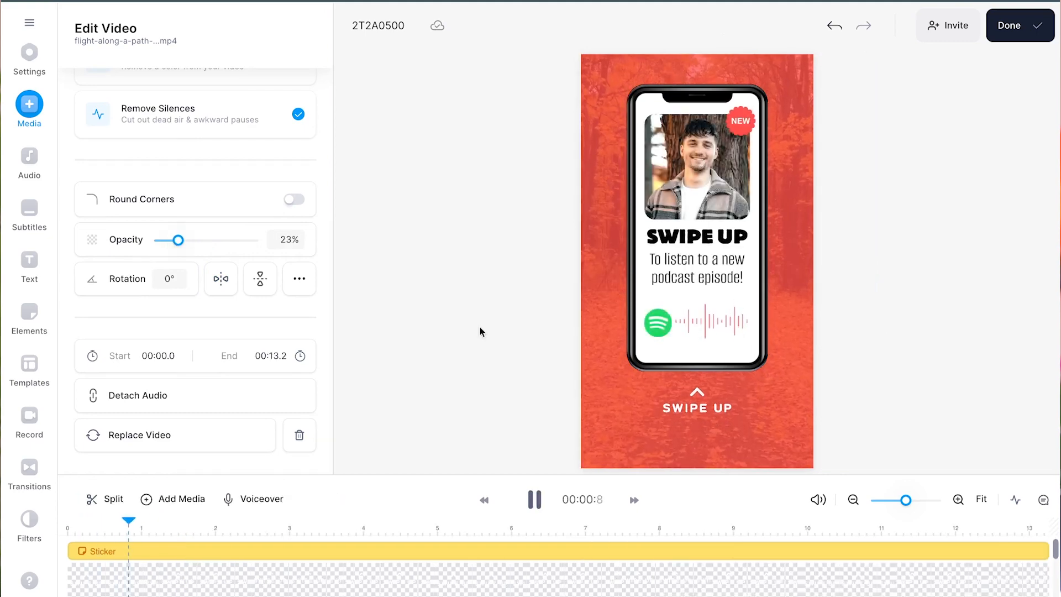
left_click(28, 53)
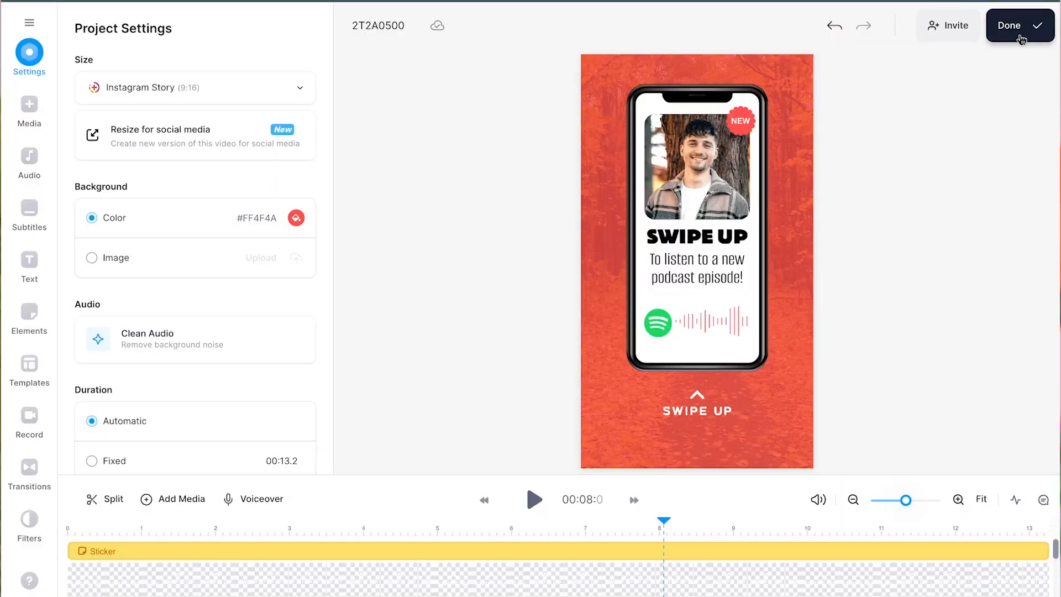
left_click(1020, 25)
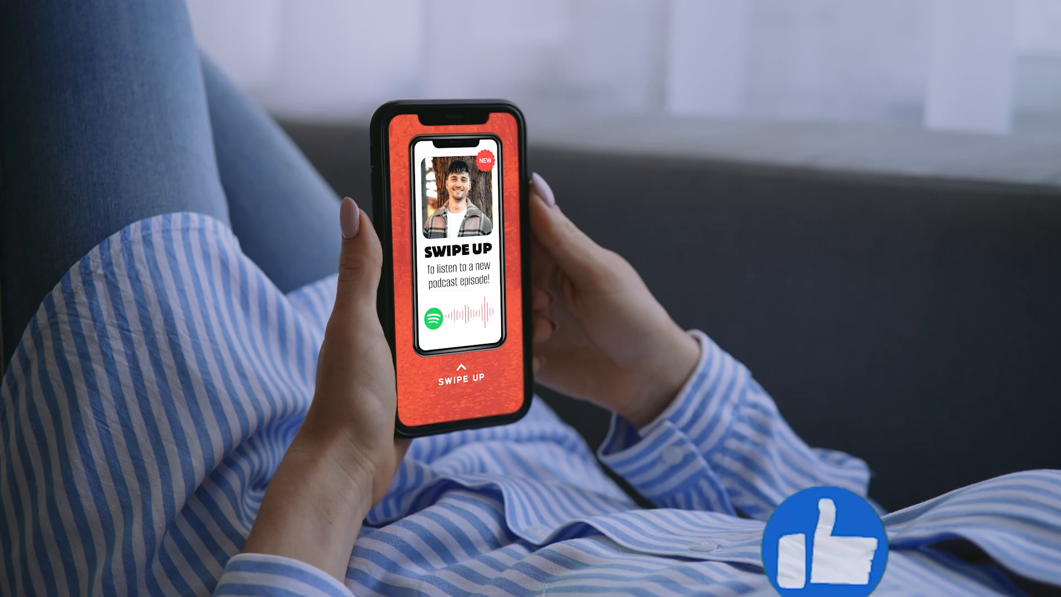